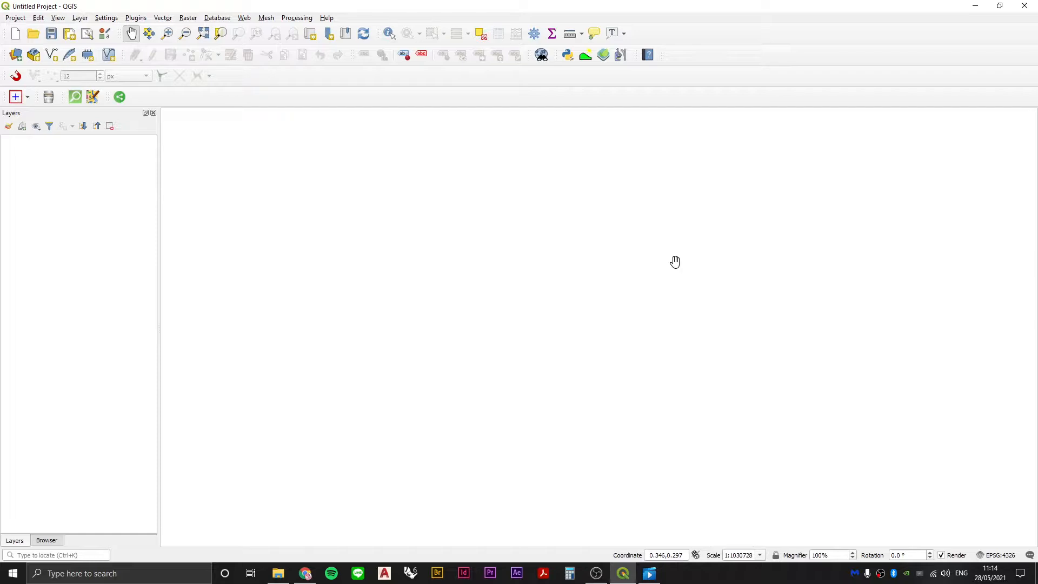
Show the Browser panel's data sources, checking the Layers panel is still empty.
{"action": "left_click", "coordinate": [304, 573]}
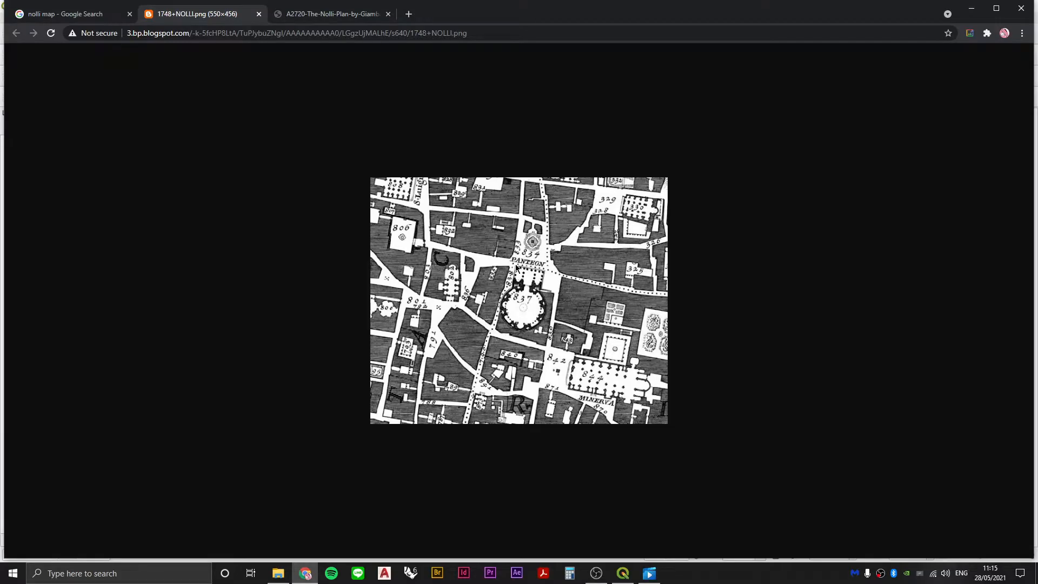
{"action": "mouse_move", "coordinate": [559, 303]}
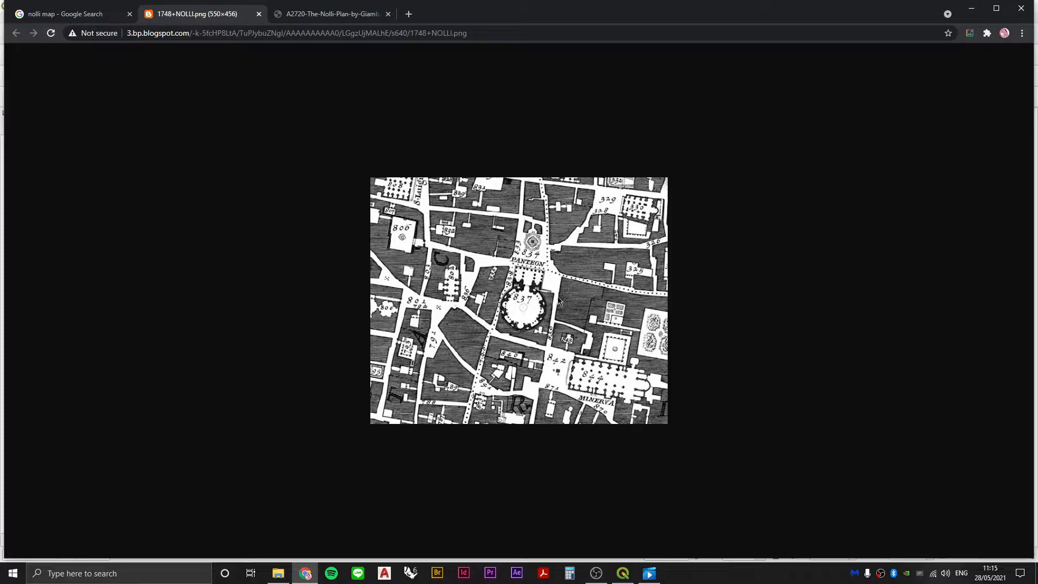
{"action": "mouse_move", "coordinate": [531, 369]}
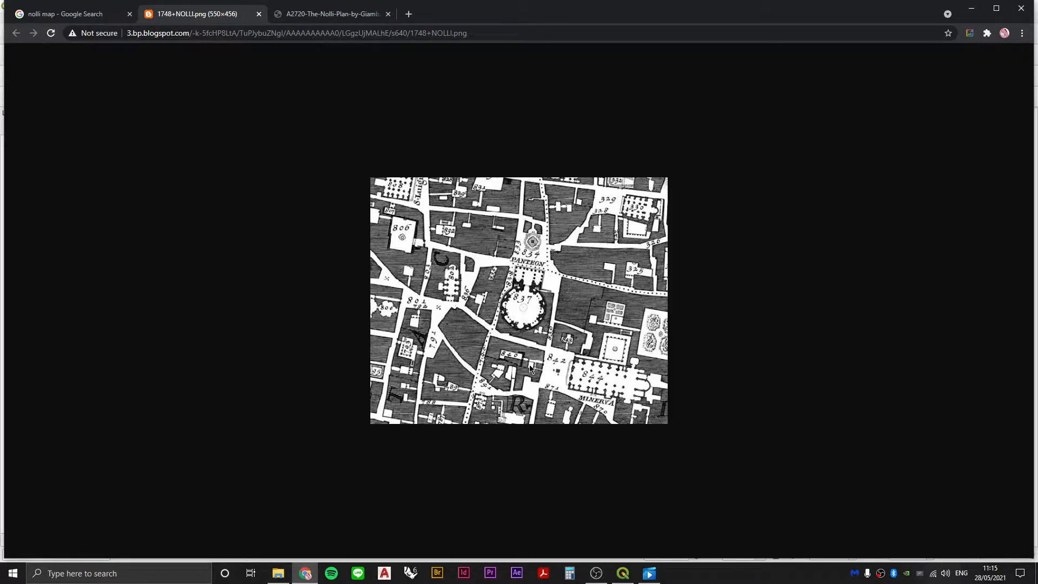
{"action": "mouse_move", "coordinate": [515, 281]}
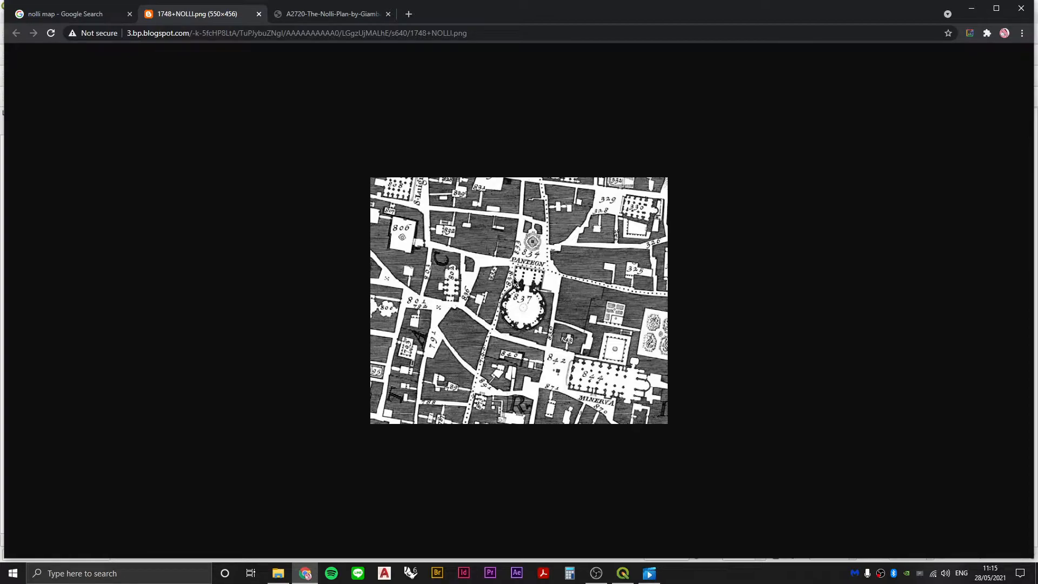
{"action": "mouse_move", "coordinate": [532, 328]}
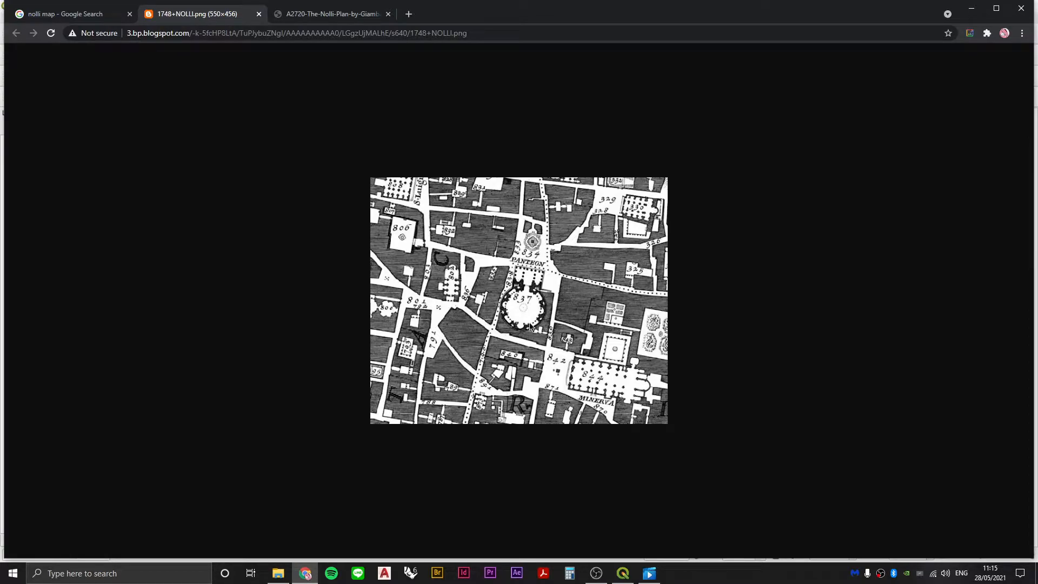
{"action": "mouse_move", "coordinate": [450, 318]}
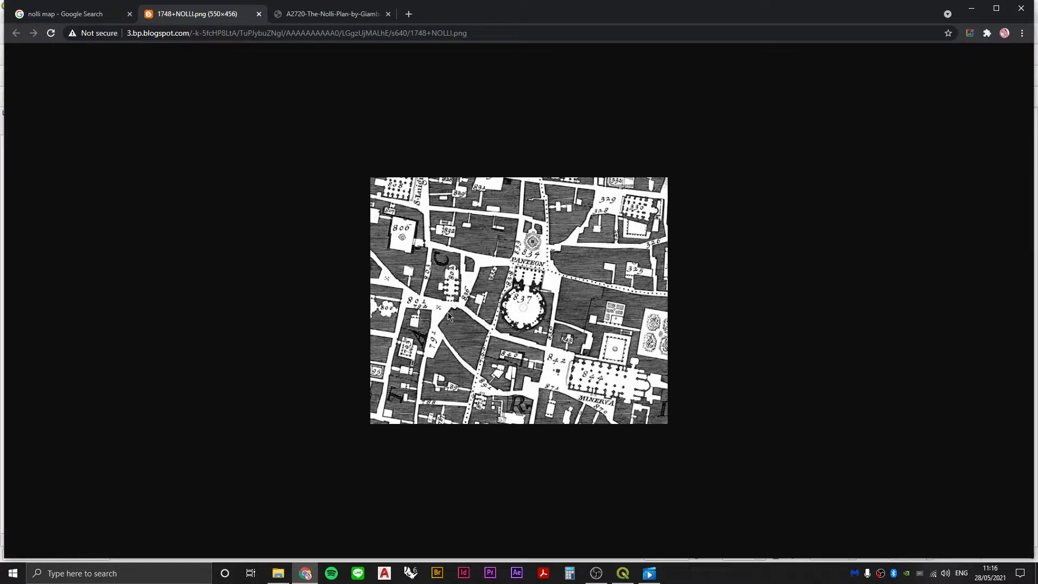
{"action": "mouse_move", "coordinate": [448, 322]}
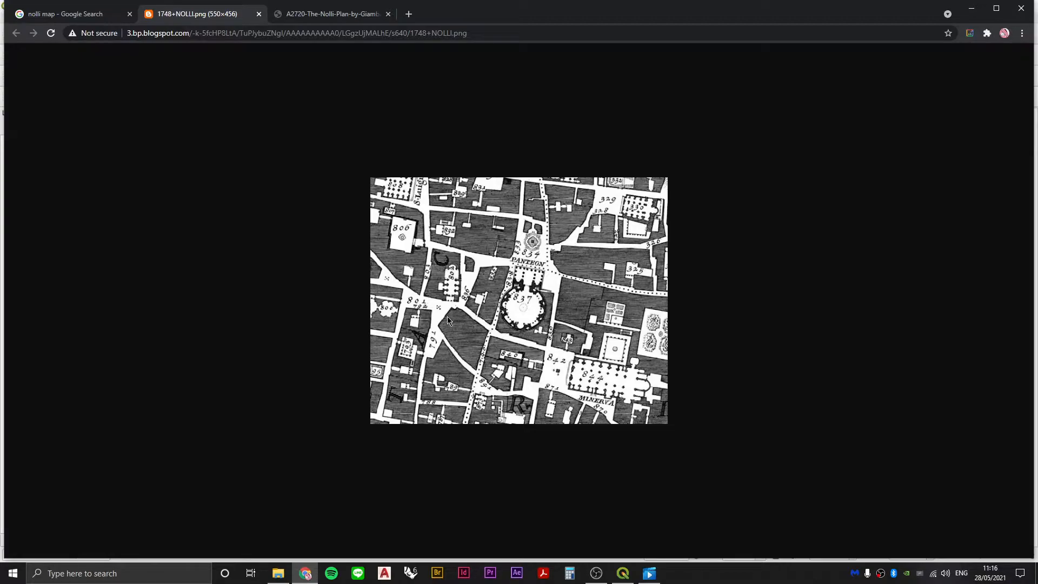
{"action": "mouse_move", "coordinate": [446, 313]}
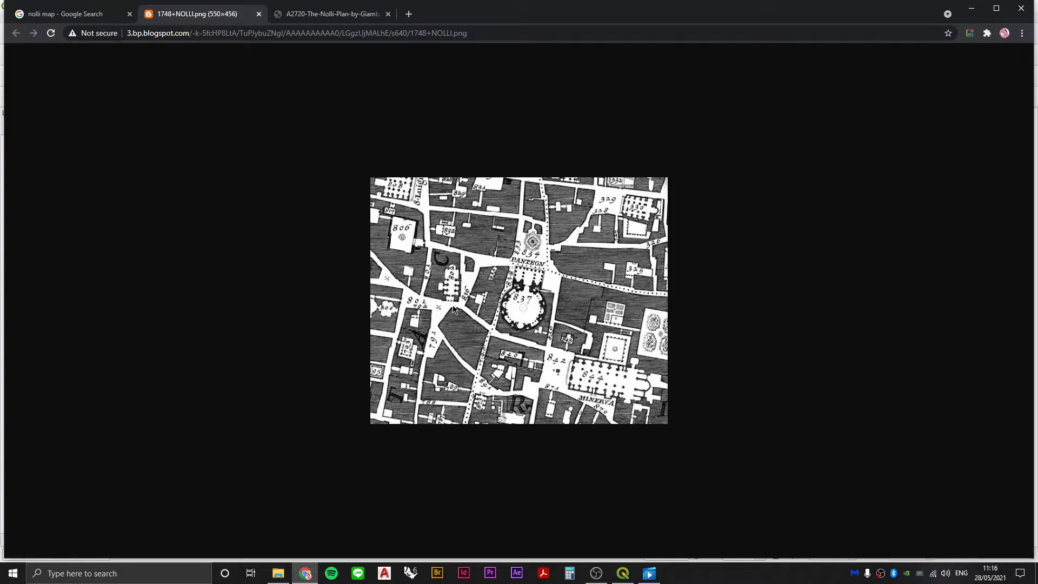
{"action": "mouse_move", "coordinate": [454, 312]}
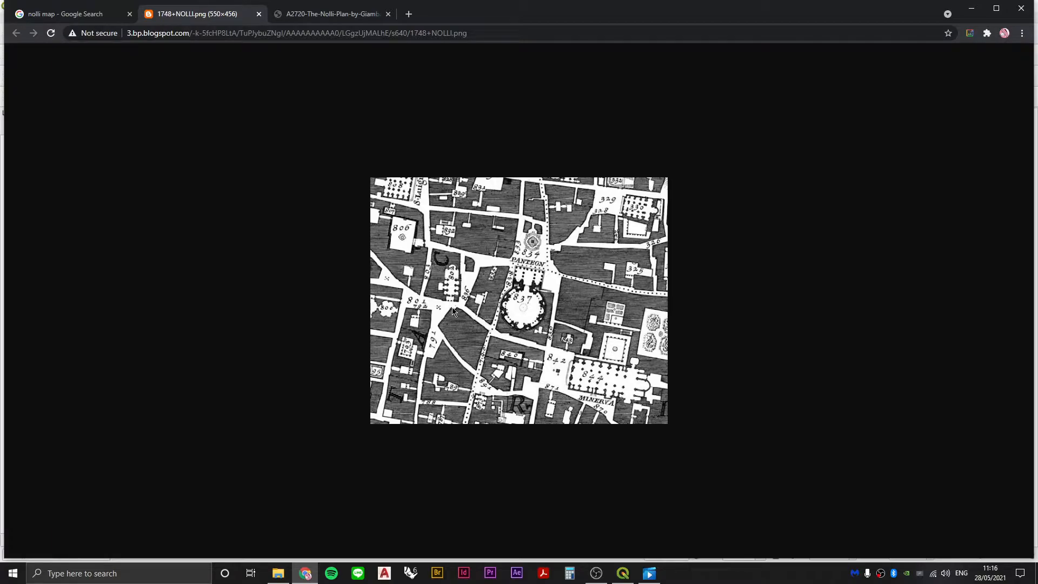
{"action": "mouse_move", "coordinate": [466, 318]}
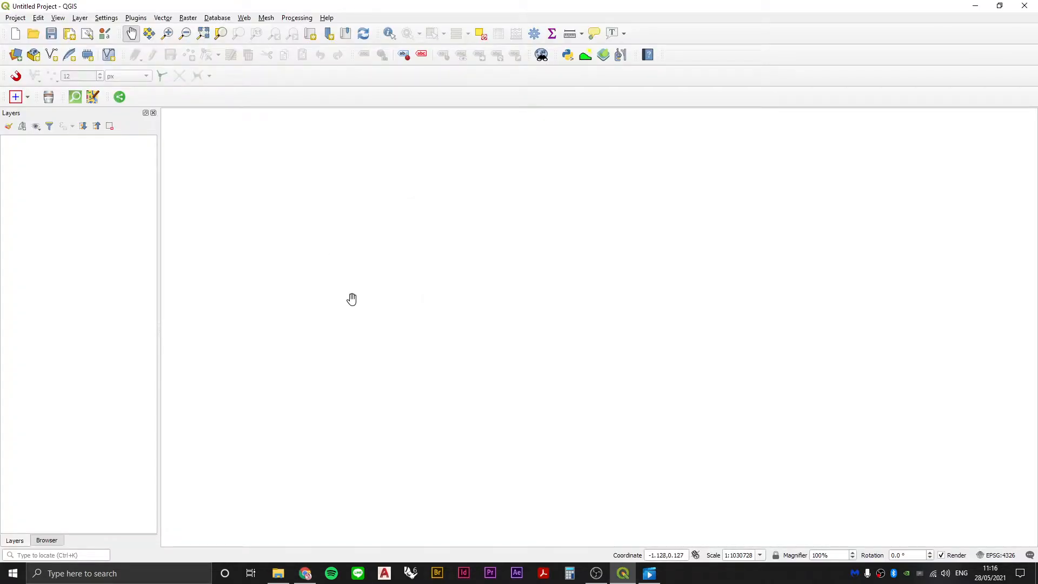
{"action": "mouse_move", "coordinate": [342, 262]}
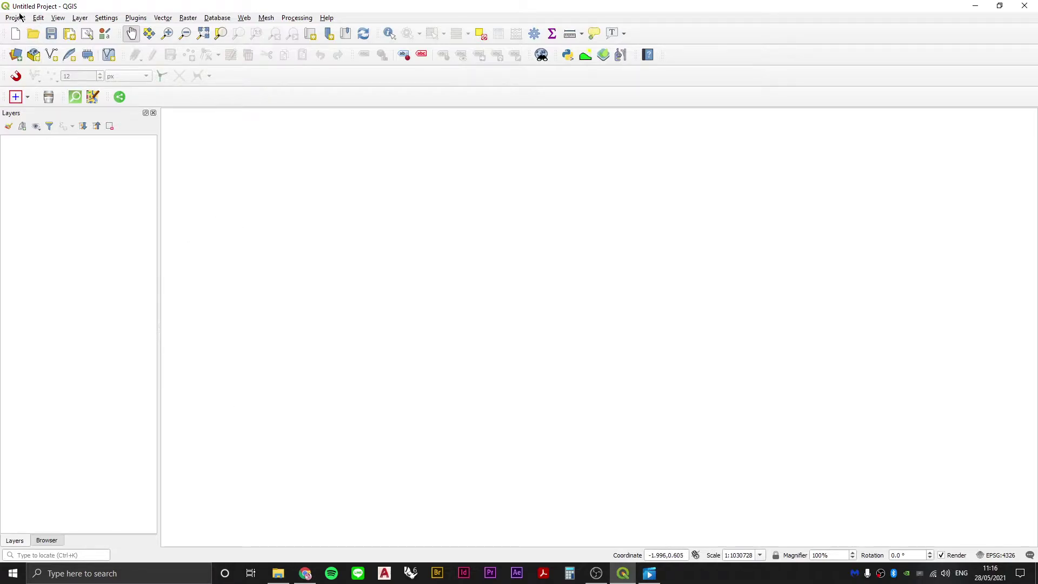
{"action": "left_click", "coordinate": [45, 540]}
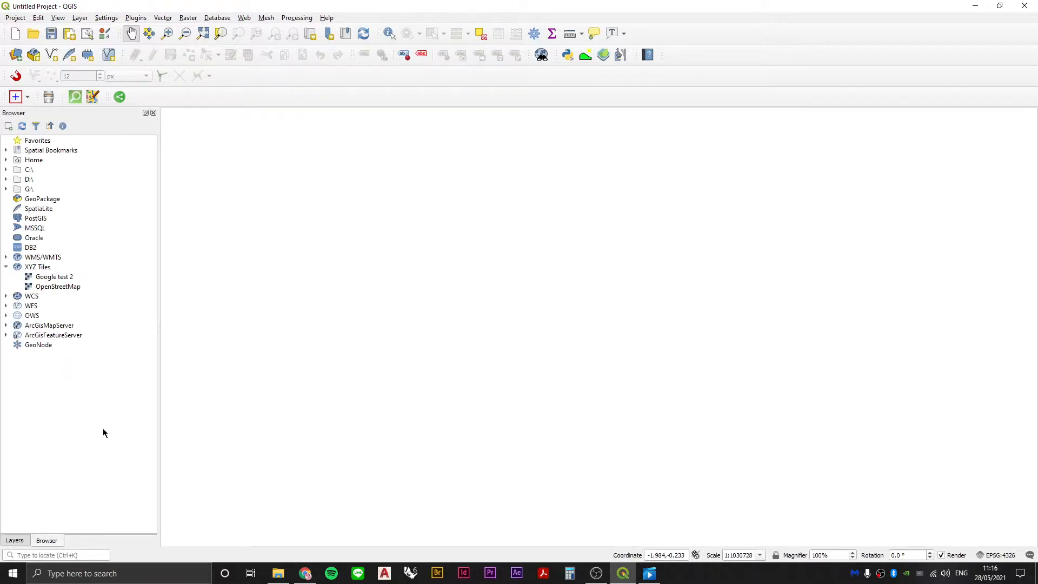
{"action": "left_click", "coordinate": [58, 286]}
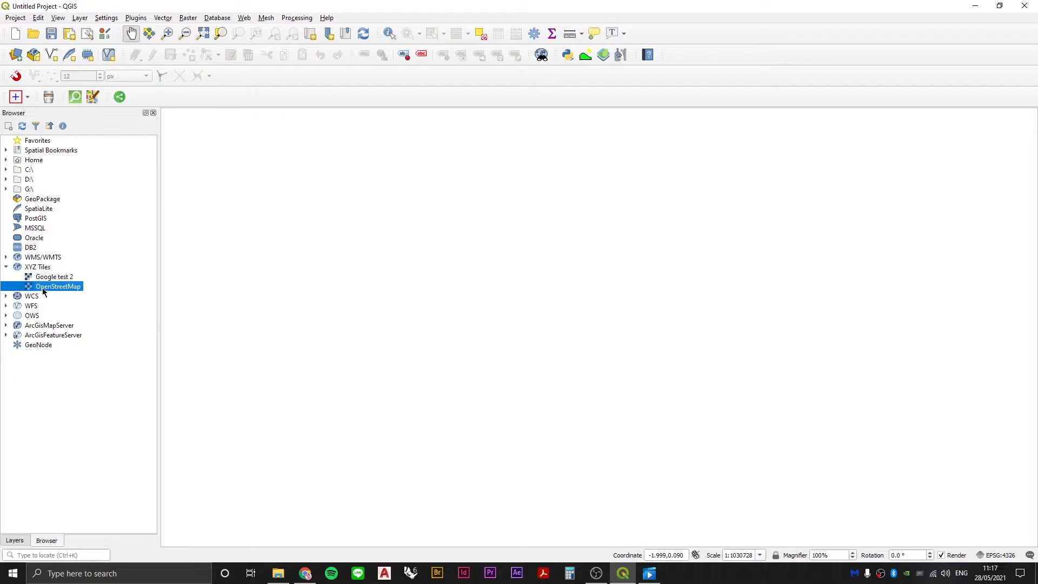
{"action": "mouse_move", "coordinate": [15, 449]}
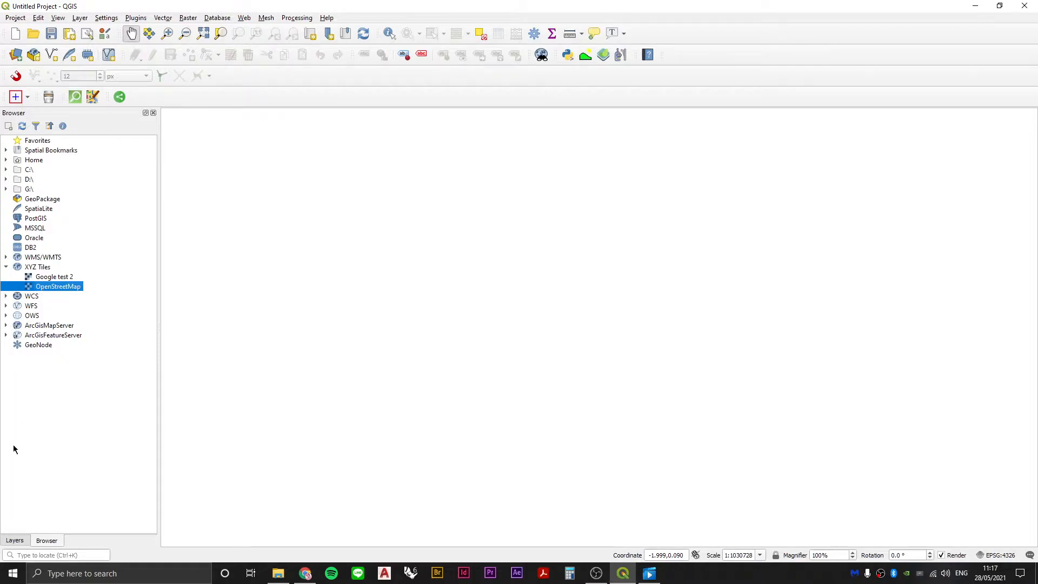
{"action": "left_click", "coordinate": [15, 541]}
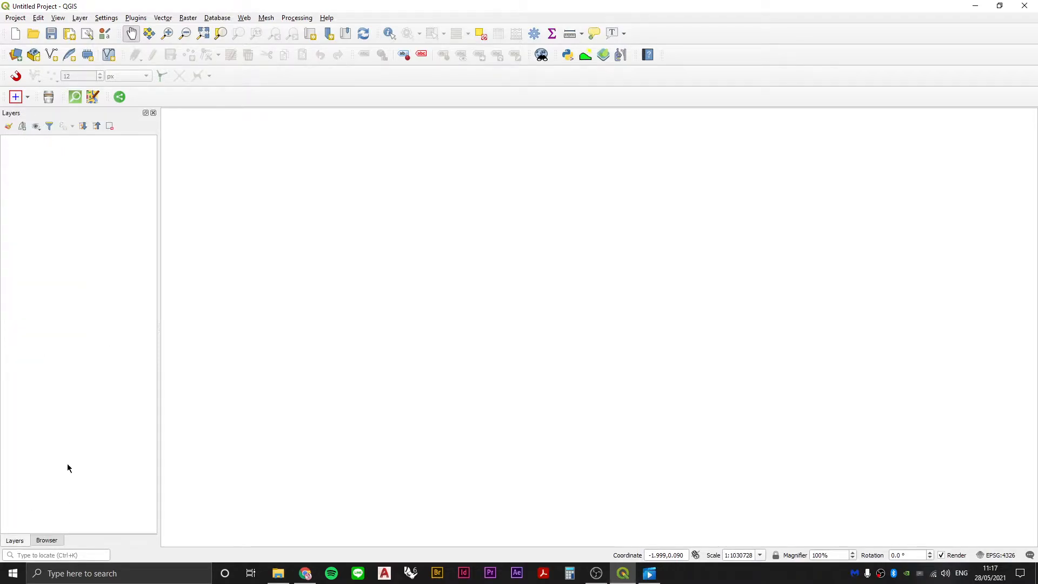
{"action": "left_click", "coordinate": [47, 540]}
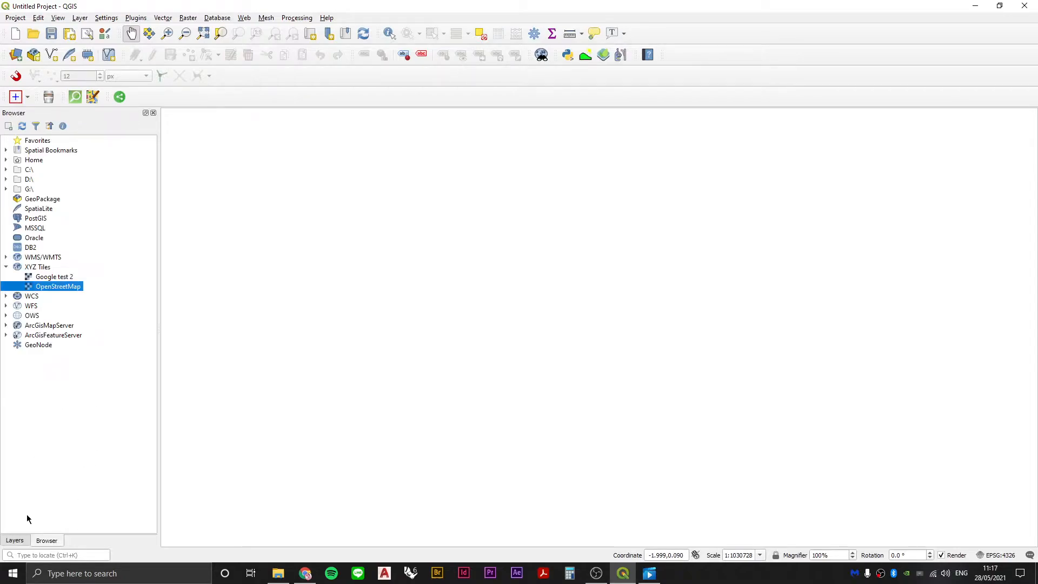
{"action": "mouse_move", "coordinate": [49, 544]}
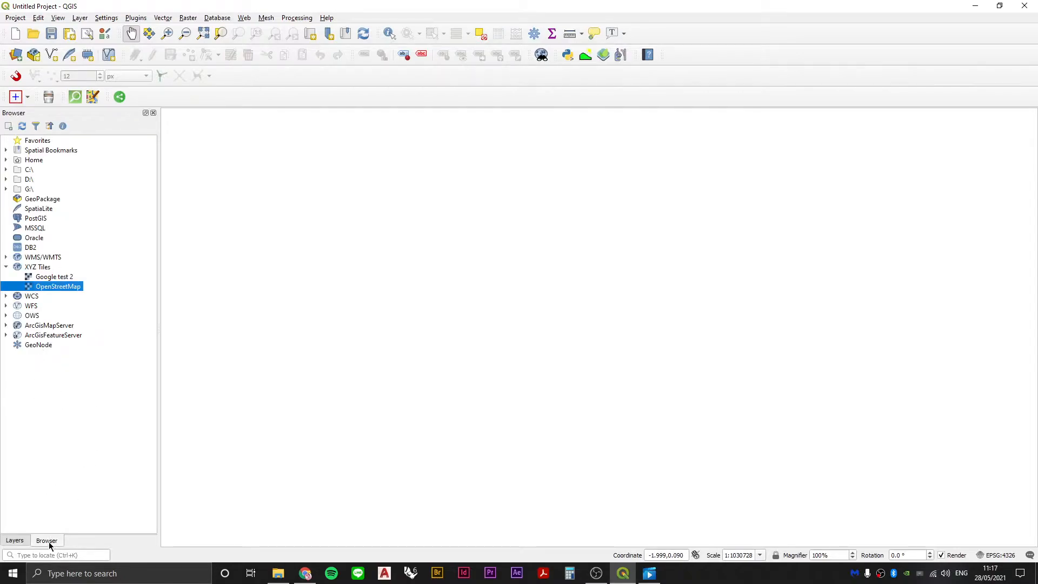
Add the OpenStreetMap source from XYZ Tiles as a map layer.
{"action": "left_click", "coordinate": [38, 266]}
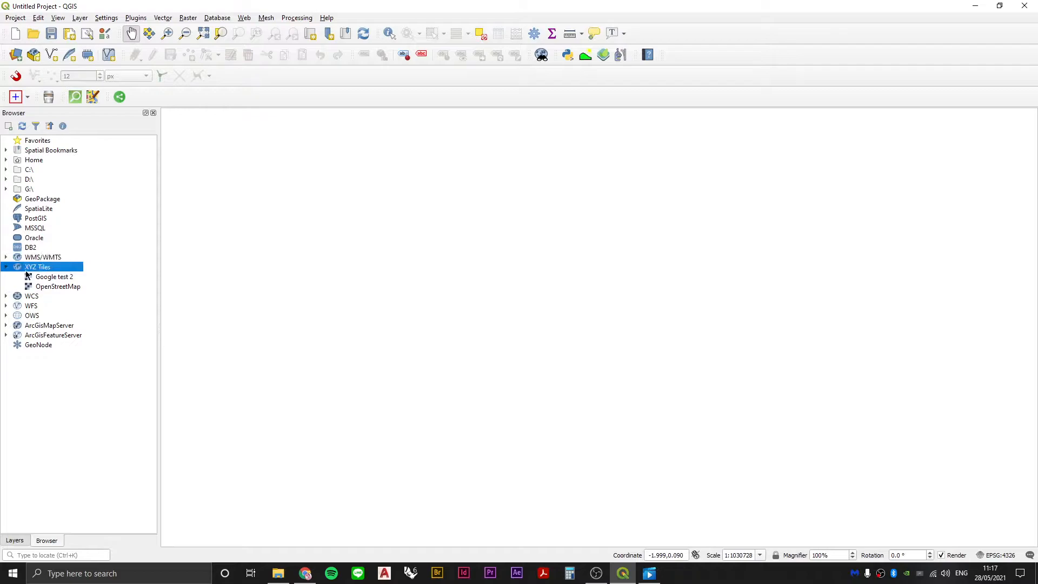
{"action": "mouse_move", "coordinate": [45, 290]}
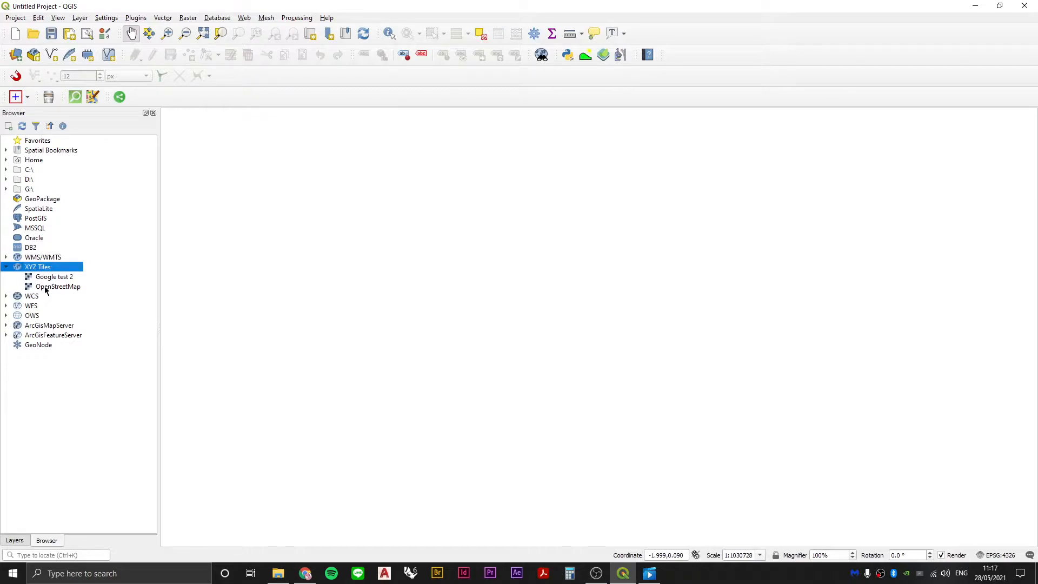
{"action": "left_click", "coordinate": [57, 285]}
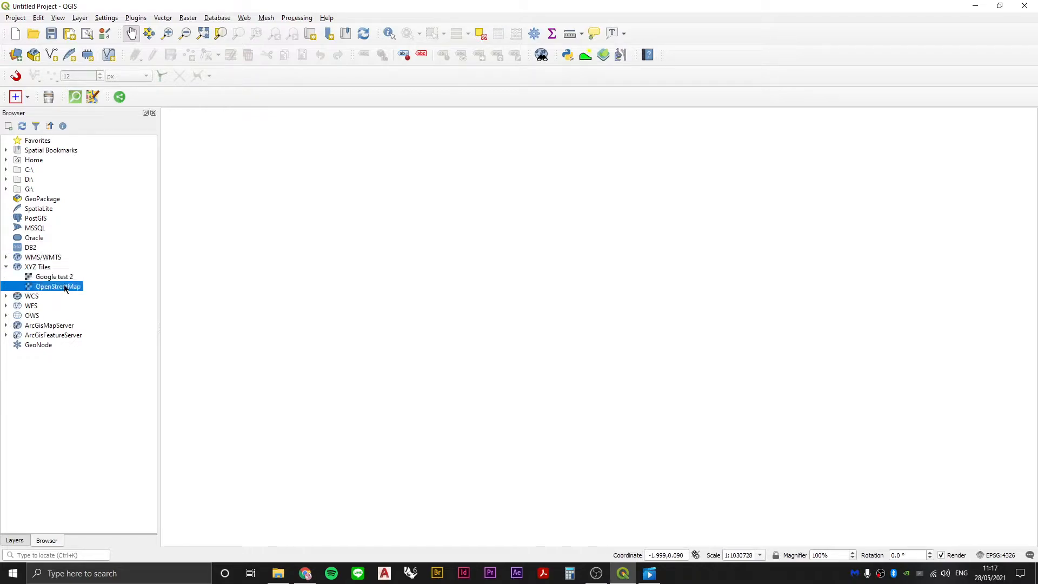
{"action": "double_click", "coordinate": [58, 285]}
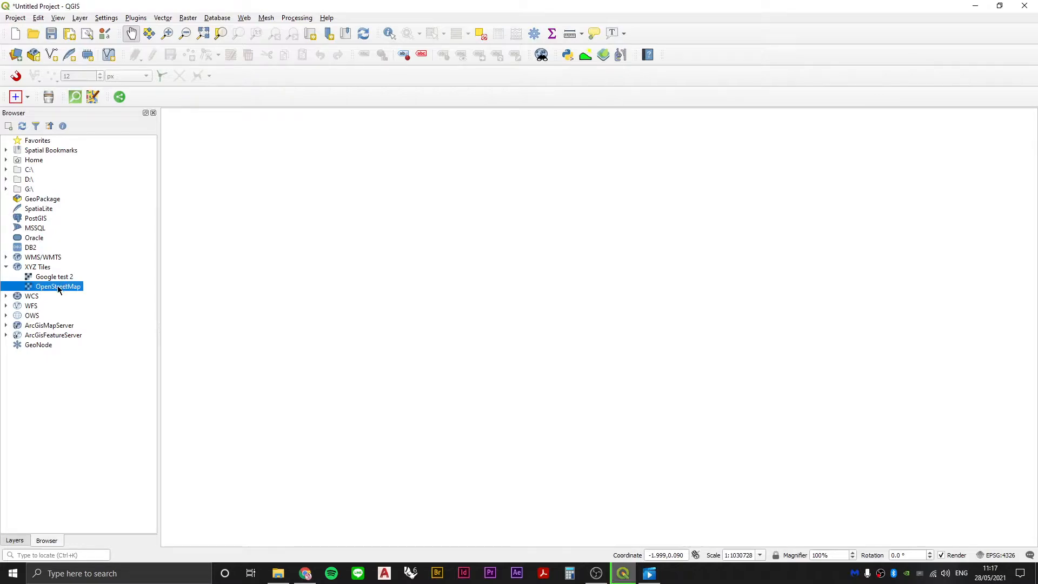
Load the OpenStreetMap world basemap onto the map canvas.
{"action": "double_click", "coordinate": [59, 285]}
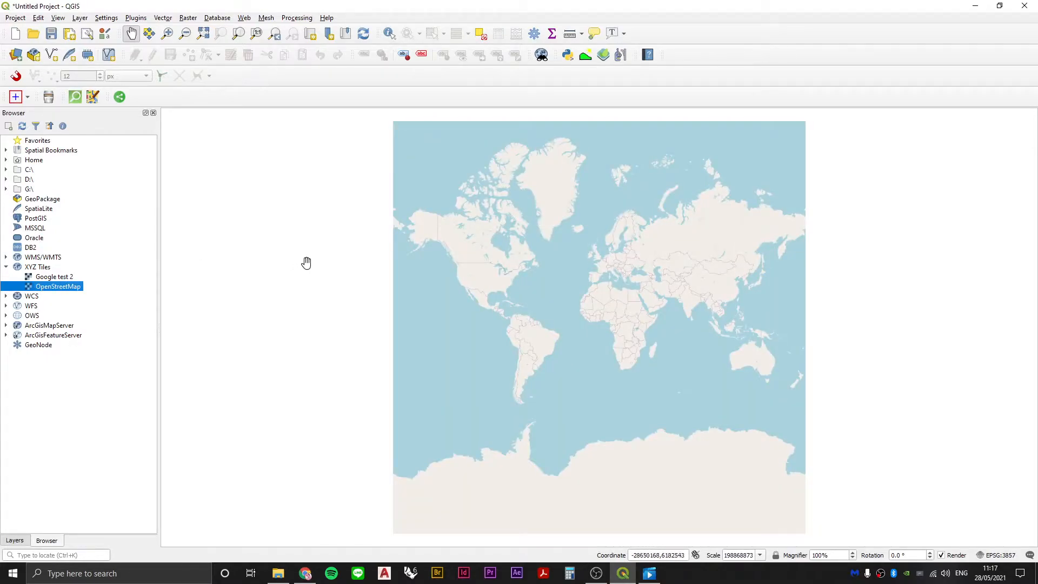
{"action": "left_click", "coordinate": [36, 266]}
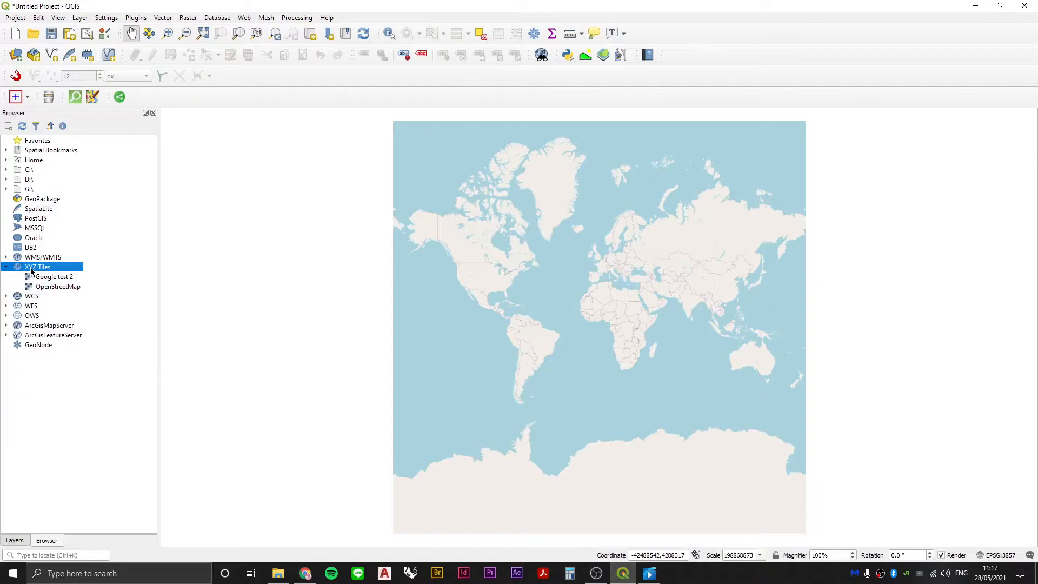
{"action": "mouse_move", "coordinate": [236, 277]}
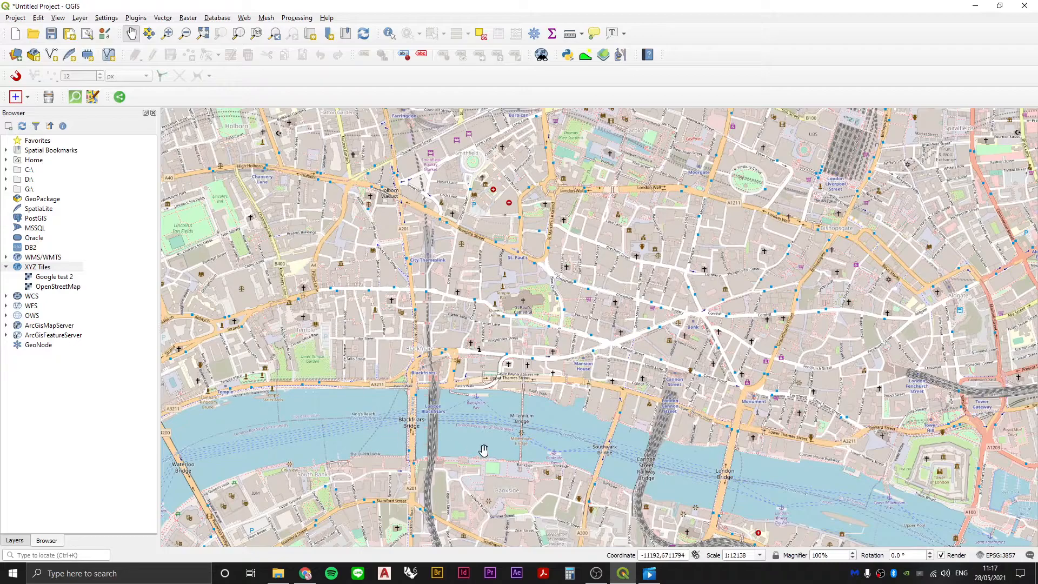
{"action": "mouse_move", "coordinate": [538, 311]}
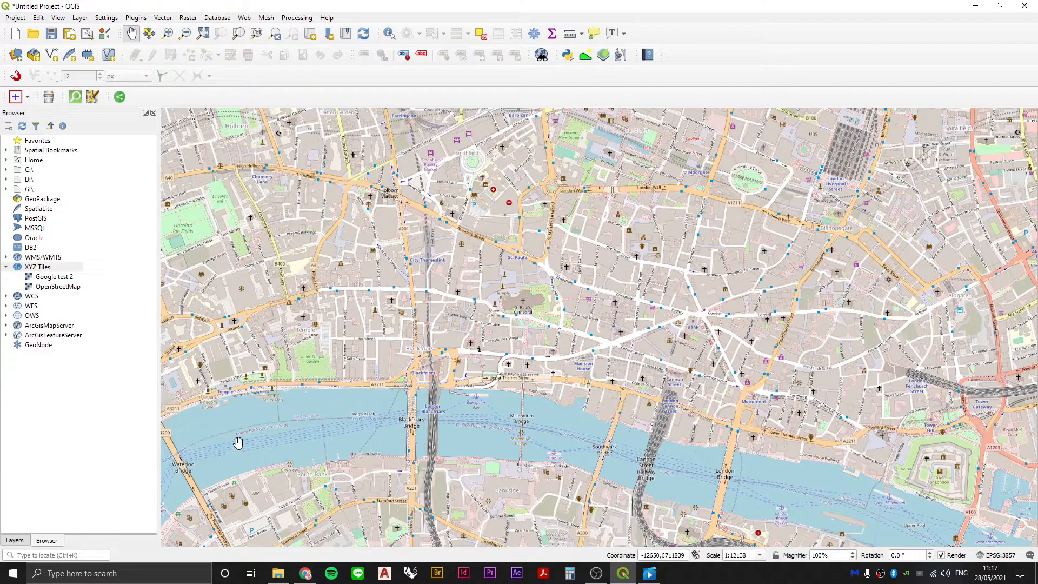
Find the QuickOSM plugin in the plugin manager by searching 'qui'.
{"action": "left_click", "coordinate": [135, 18]}
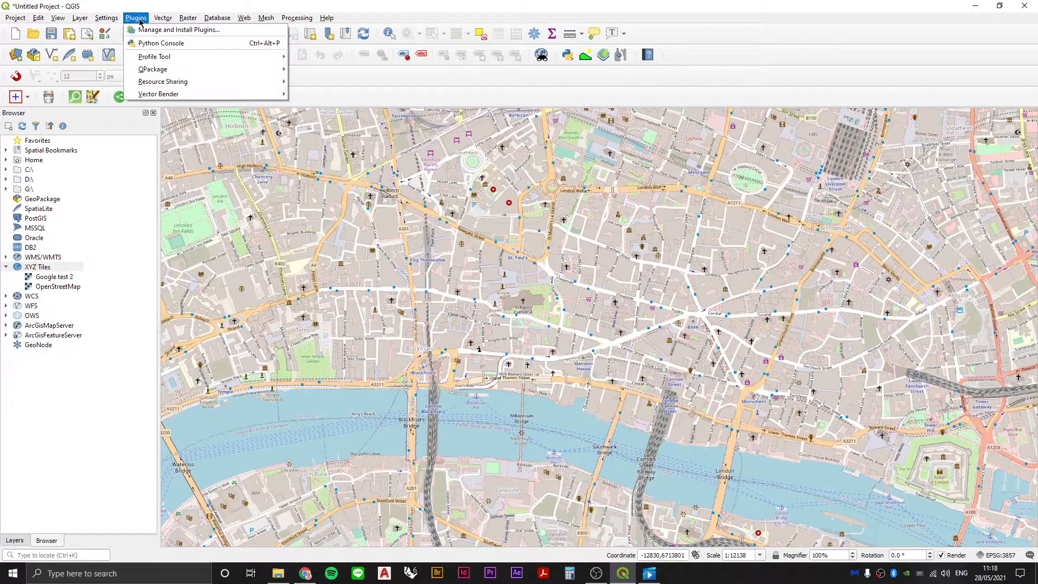
{"action": "left_click", "coordinate": [181, 30]}
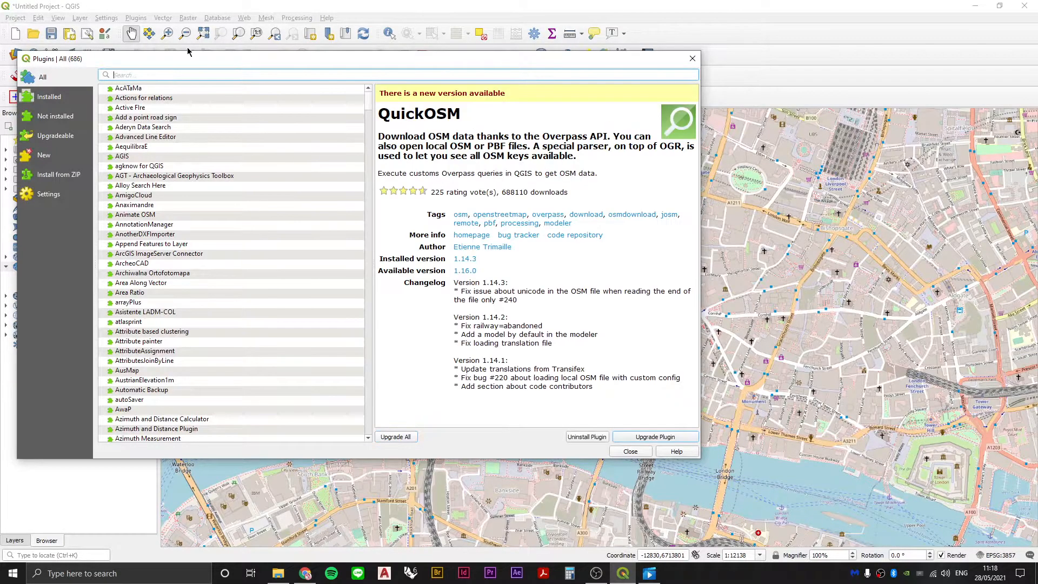
{"action": "type", "text": "quickosm"}
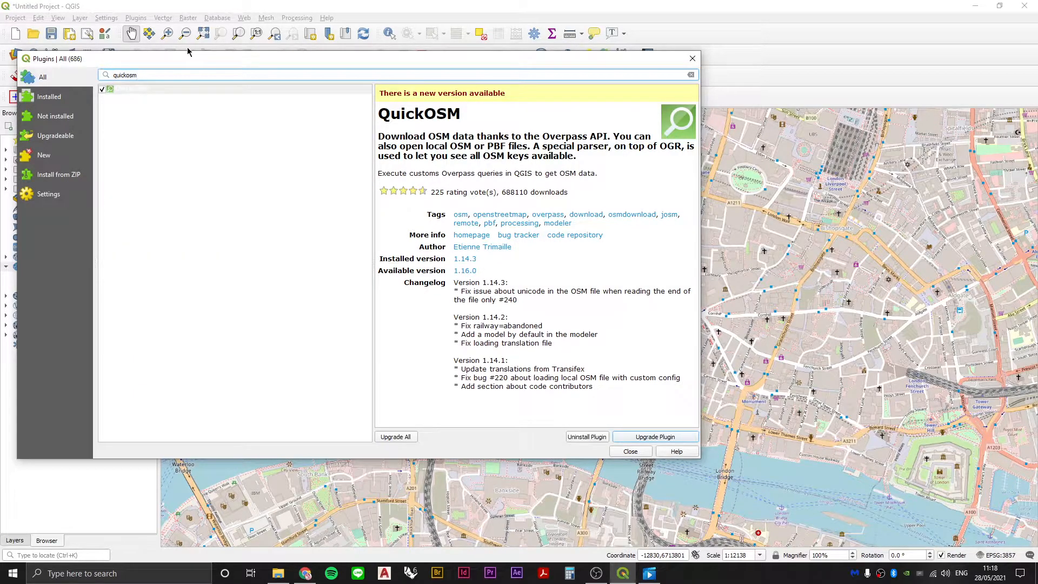
{"action": "left_click", "coordinate": [130, 89]}
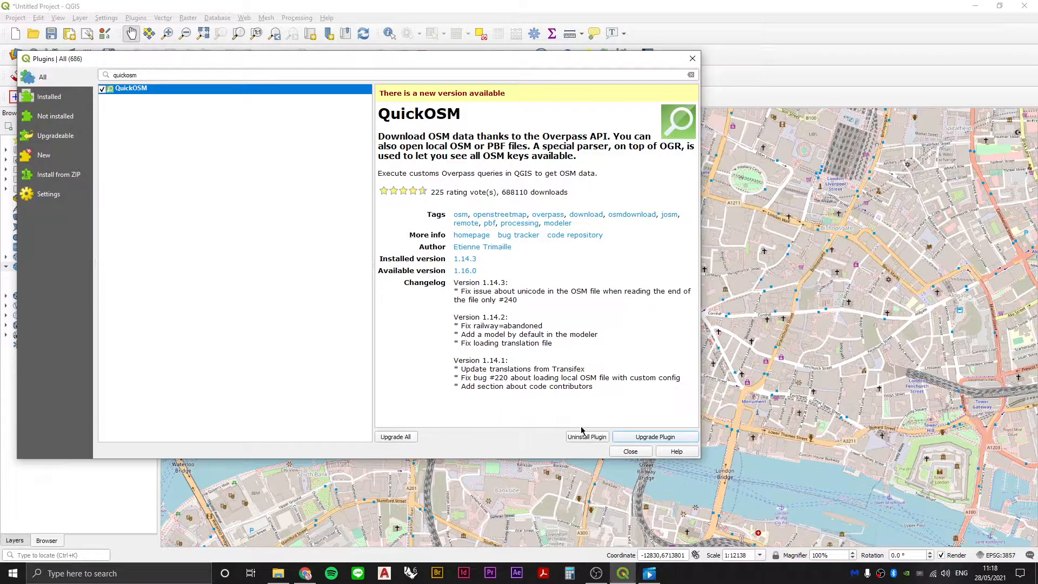
Reinstall QuickOSM (now version 1.16.0) and close the plugin manager.
{"action": "left_click", "coordinate": [655, 436]}
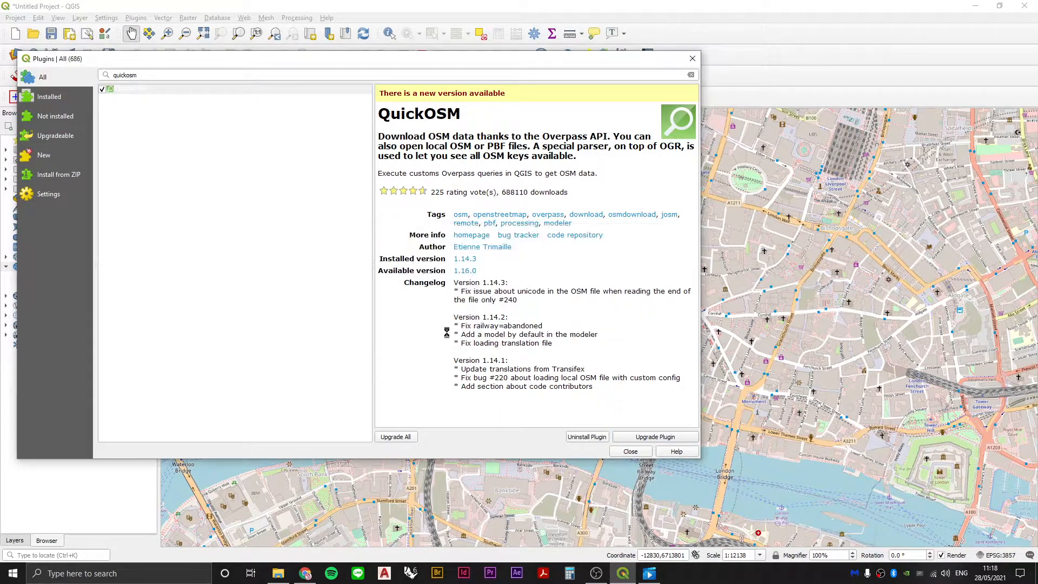
{"action": "left_click", "coordinate": [655, 436]}
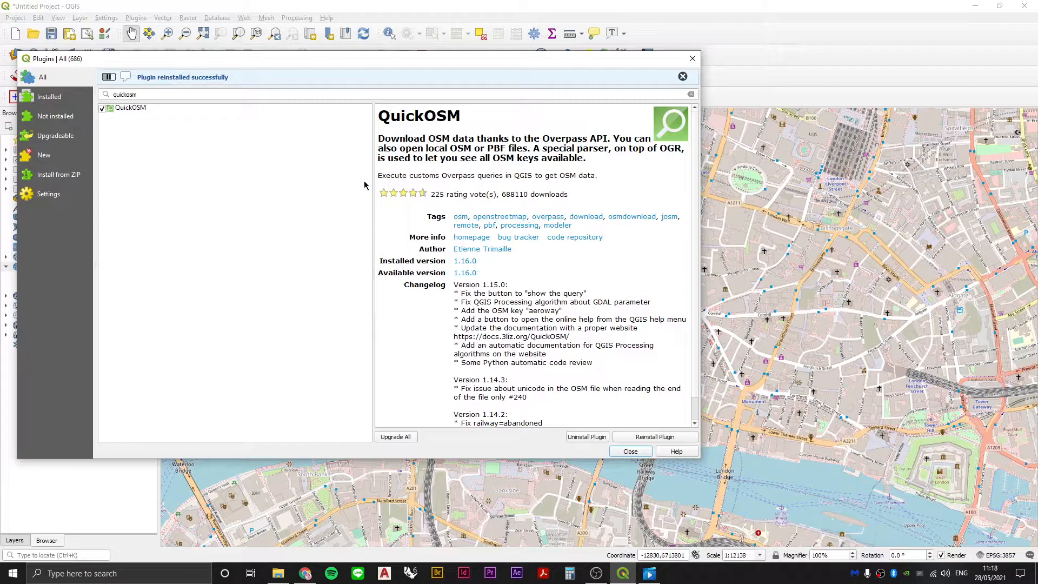
{"action": "left_click", "coordinate": [630, 452]}
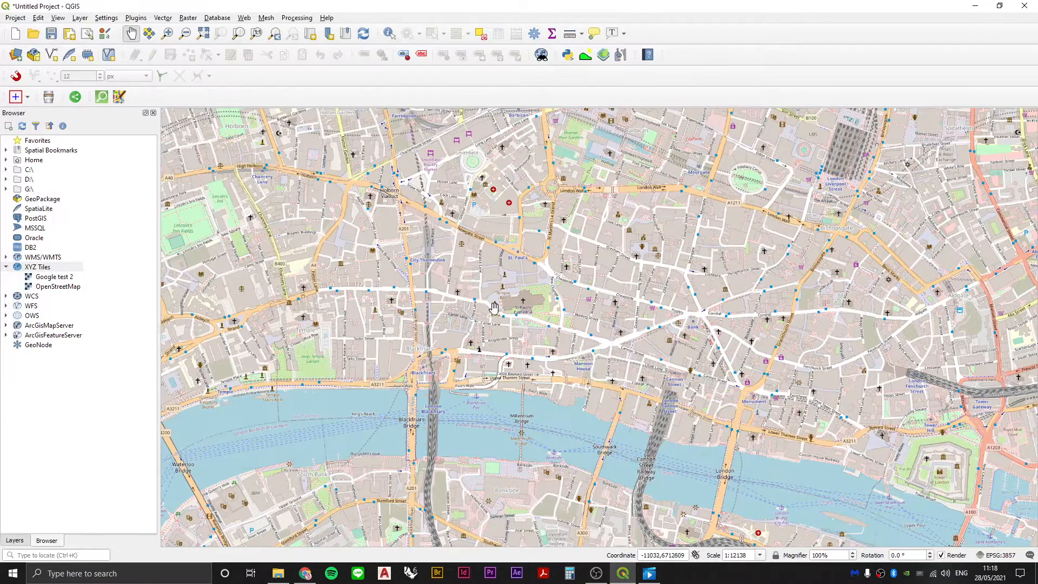
{"action": "mouse_move", "coordinate": [290, 215]}
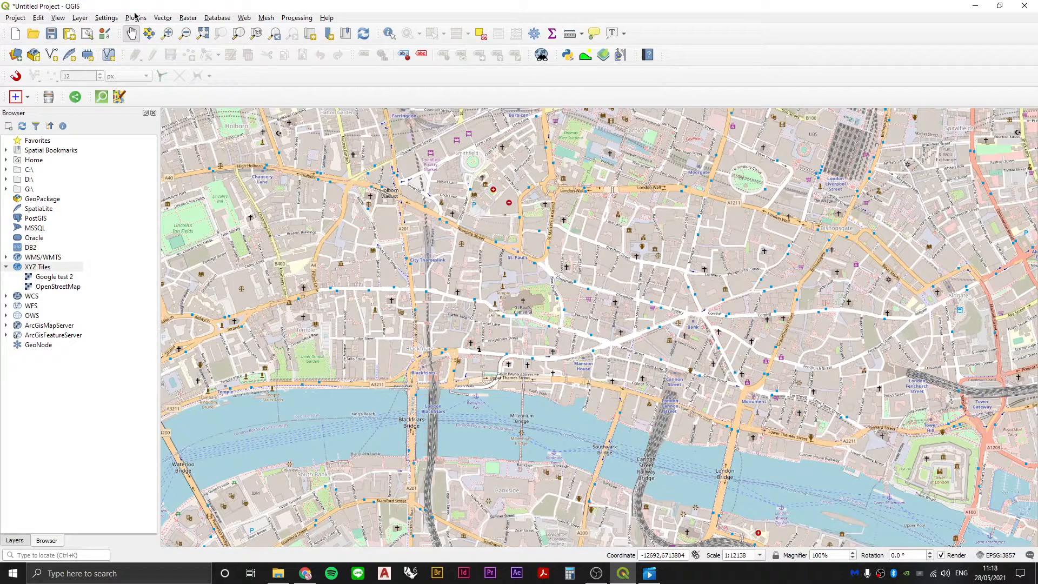
Launch the QuickOSM query window from the Vector menu.
{"action": "left_click", "coordinate": [136, 17]}
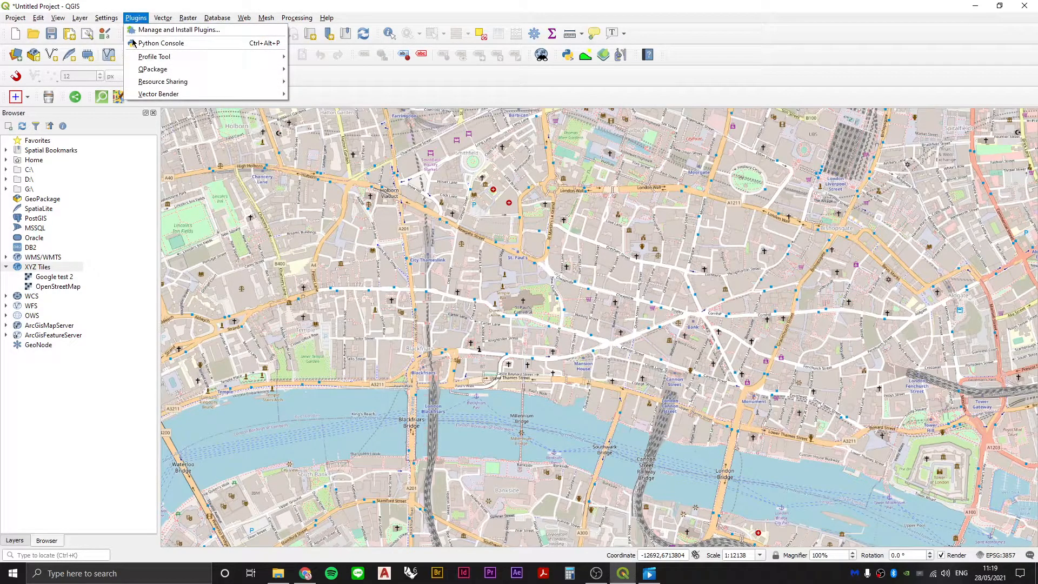
{"action": "left_click", "coordinate": [164, 17]}
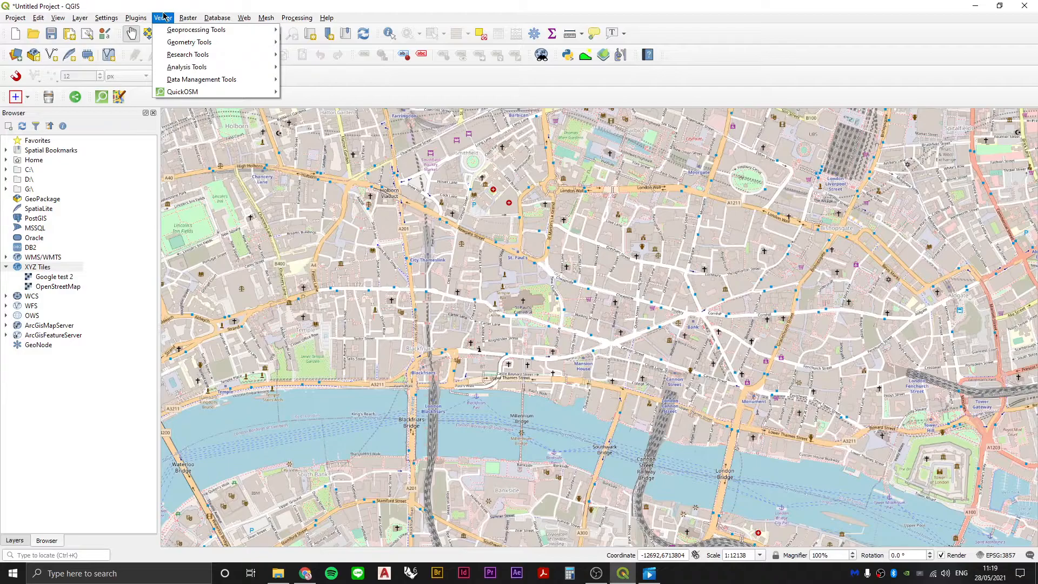
{"action": "left_click", "coordinate": [162, 18]}
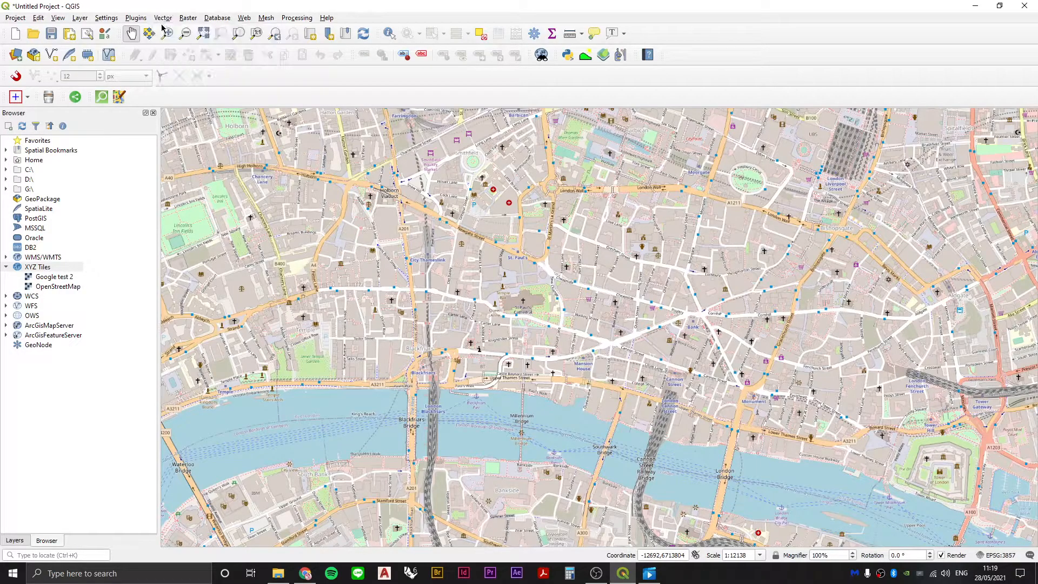
{"action": "left_click", "coordinate": [163, 18]}
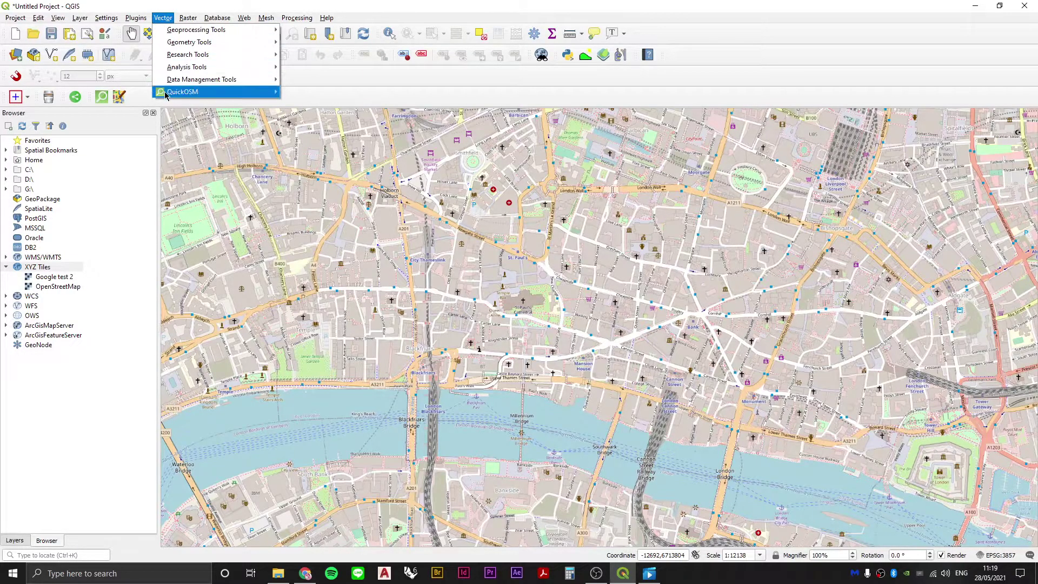
{"action": "left_click", "coordinate": [181, 91]}
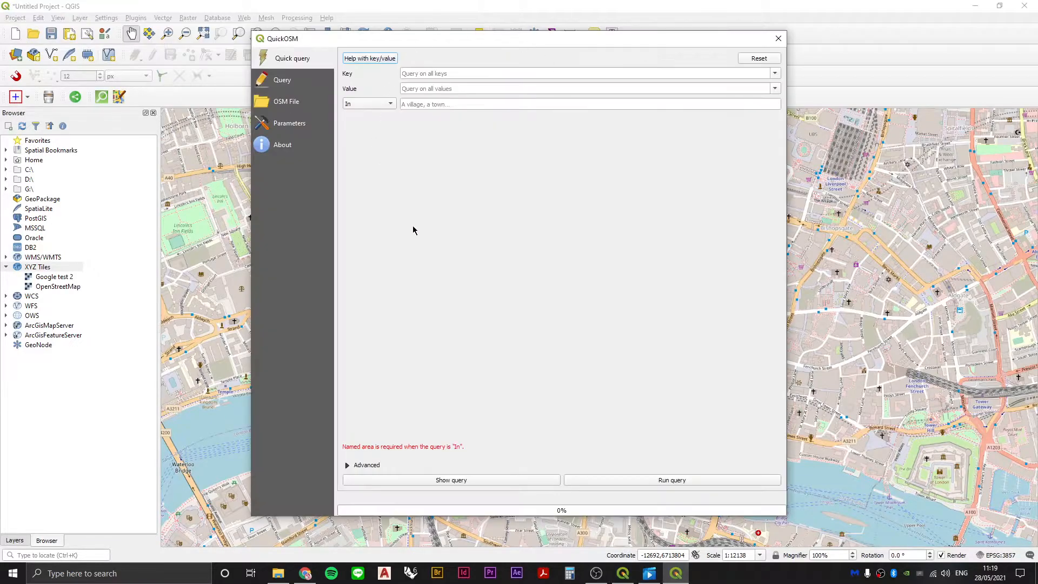
{"action": "mouse_move", "coordinate": [424, 322]}
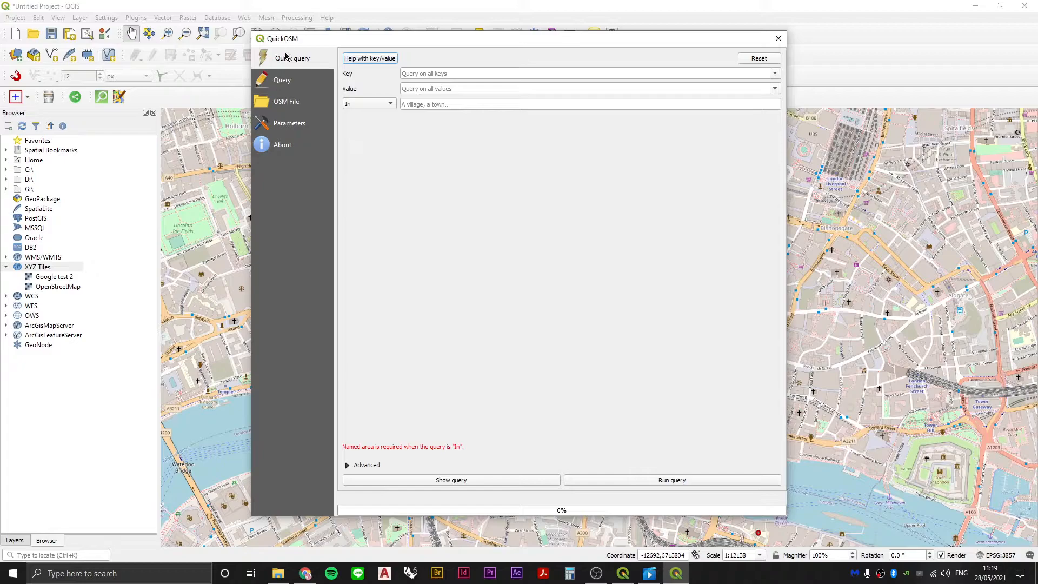
{"action": "mouse_move", "coordinate": [467, 268]}
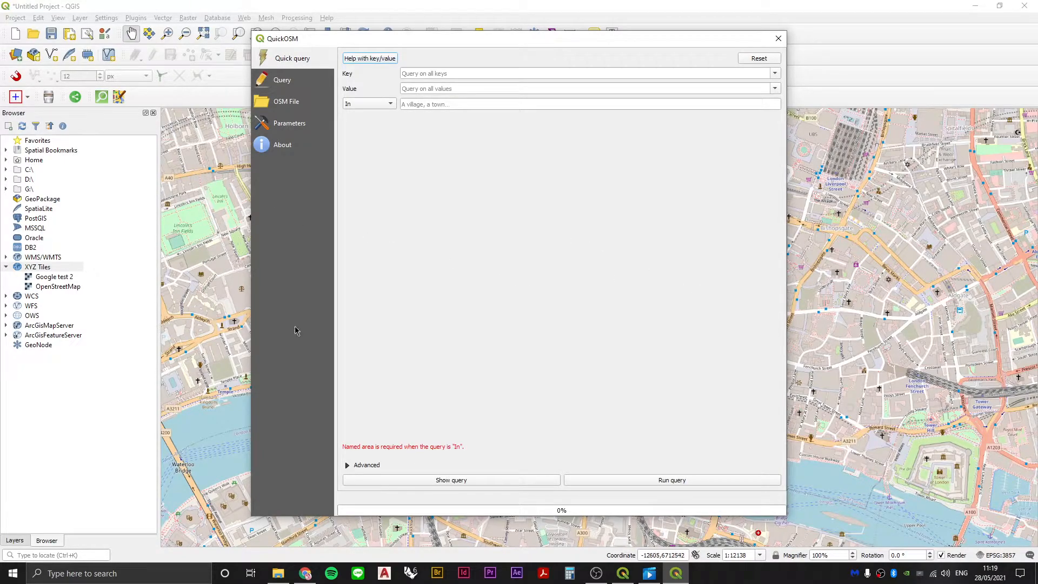
{"action": "mouse_move", "coordinate": [458, 259]}
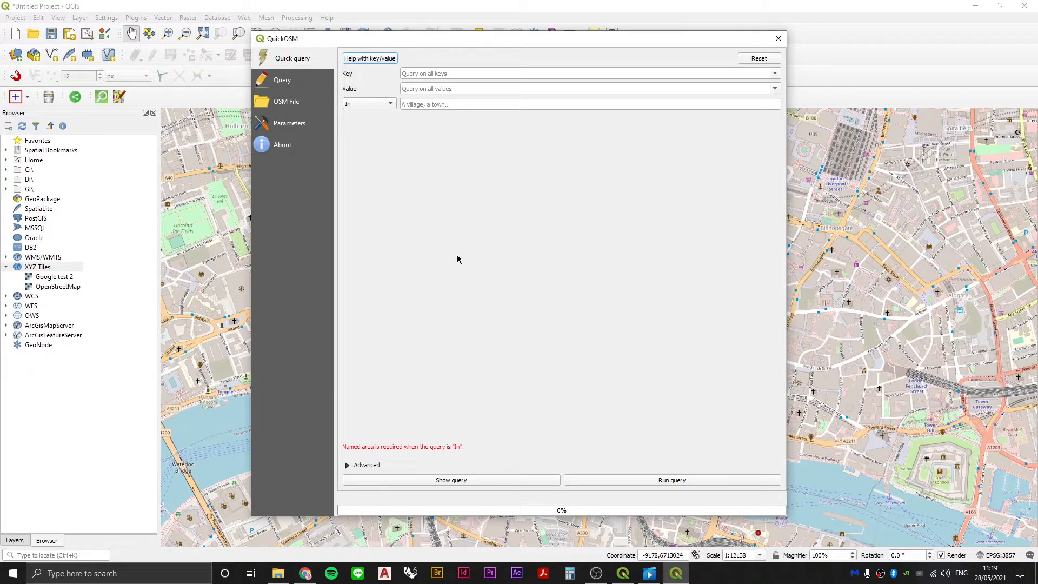
{"action": "mouse_move", "coordinate": [882, 342]}
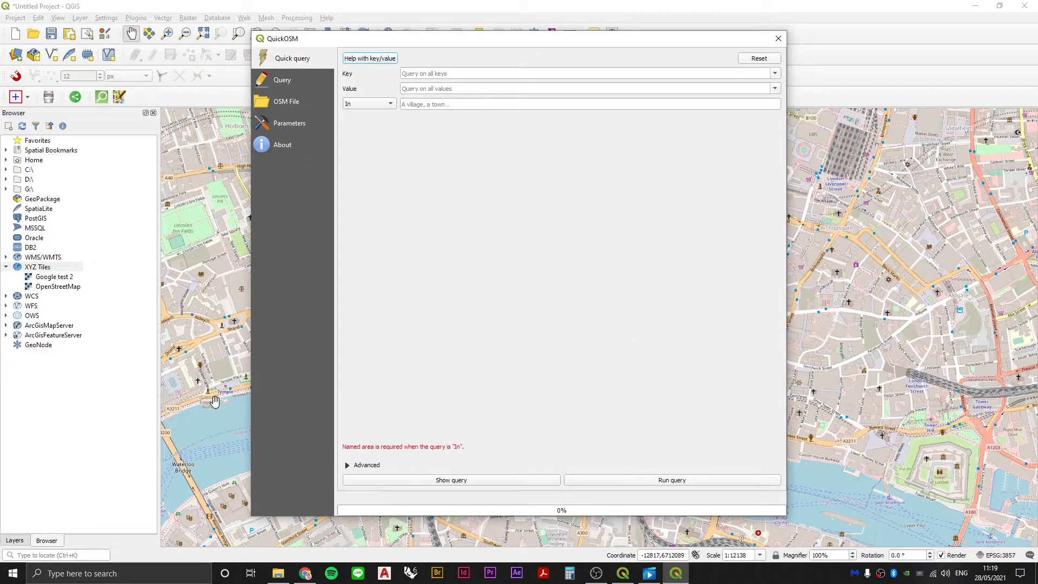
{"action": "mouse_move", "coordinate": [230, 346]}
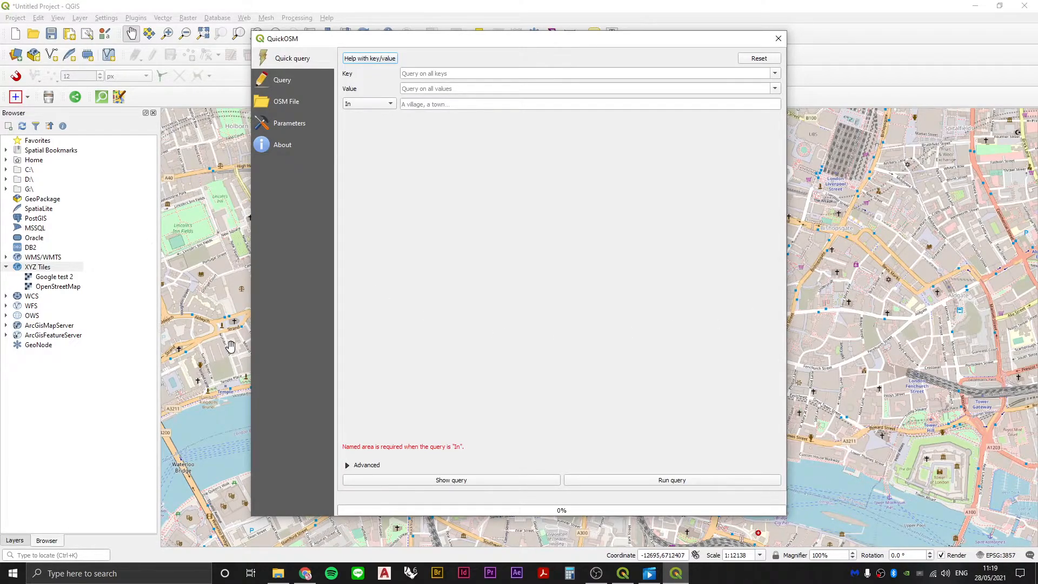
{"action": "mouse_move", "coordinate": [216, 350]}
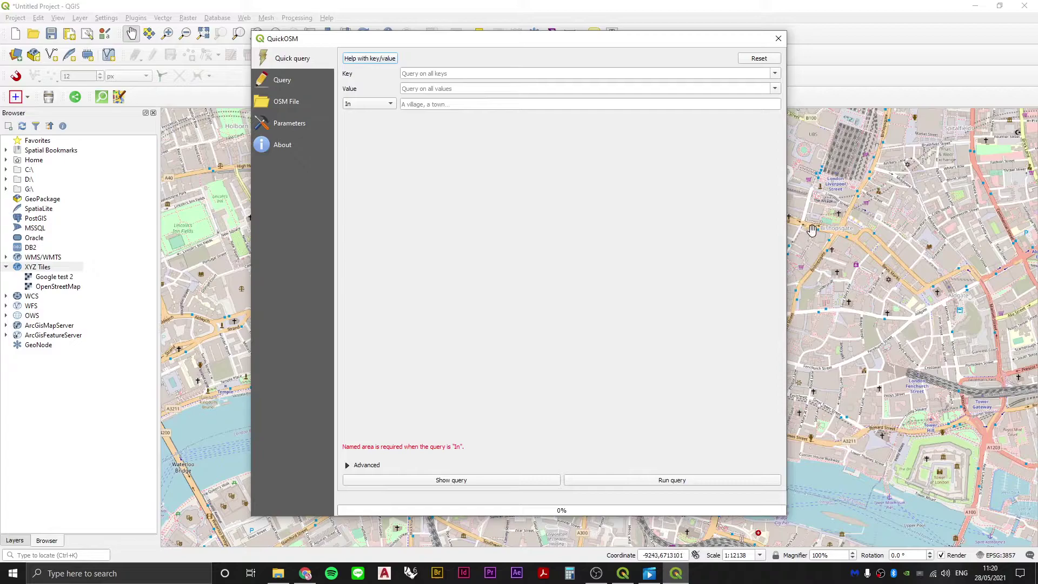
{"action": "mouse_move", "coordinate": [223, 337]}
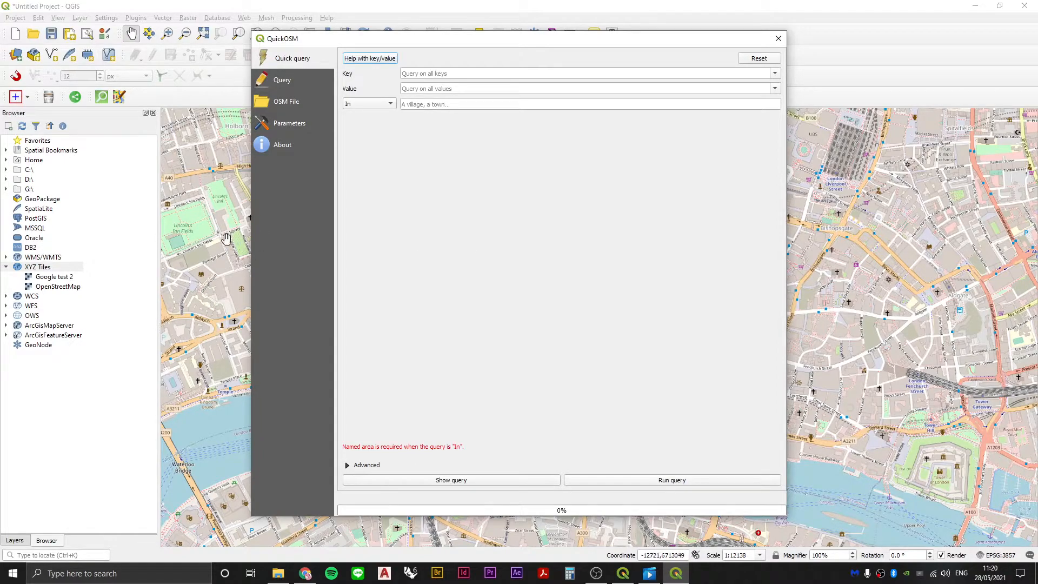
{"action": "mouse_move", "coordinate": [182, 281]}
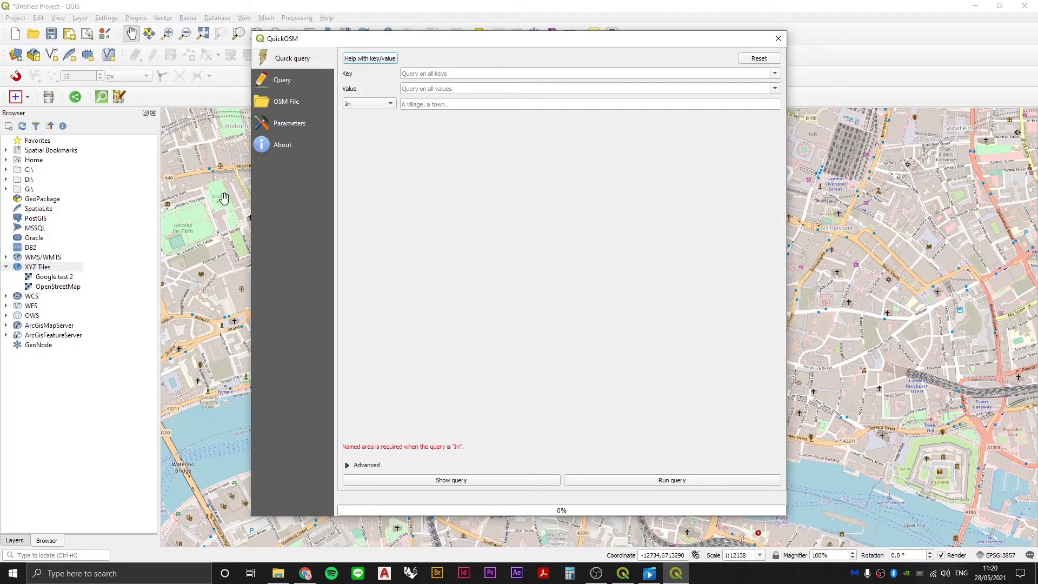
{"action": "mouse_move", "coordinate": [185, 260]}
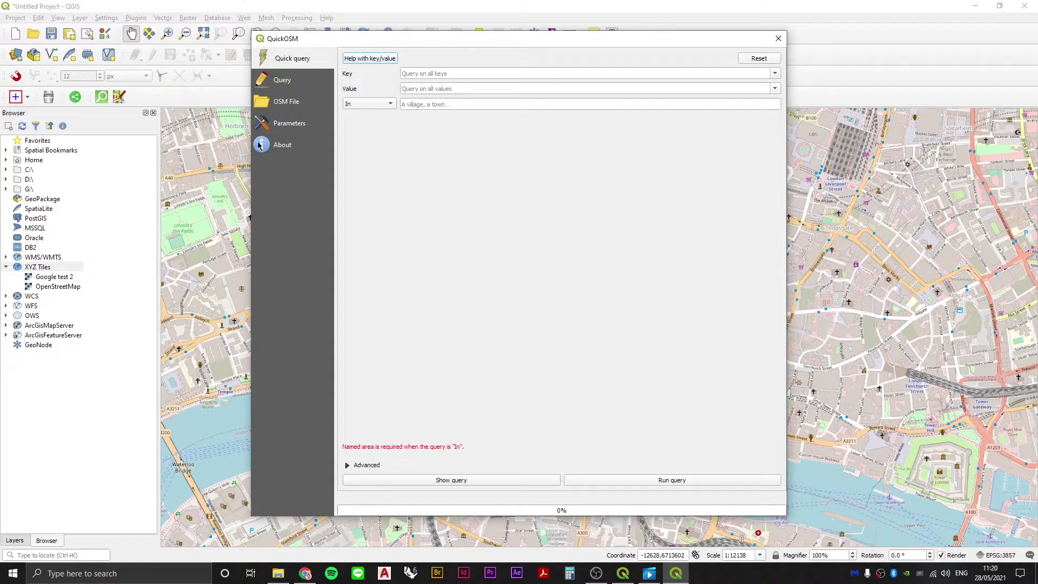
{"action": "mouse_move", "coordinate": [176, 228]}
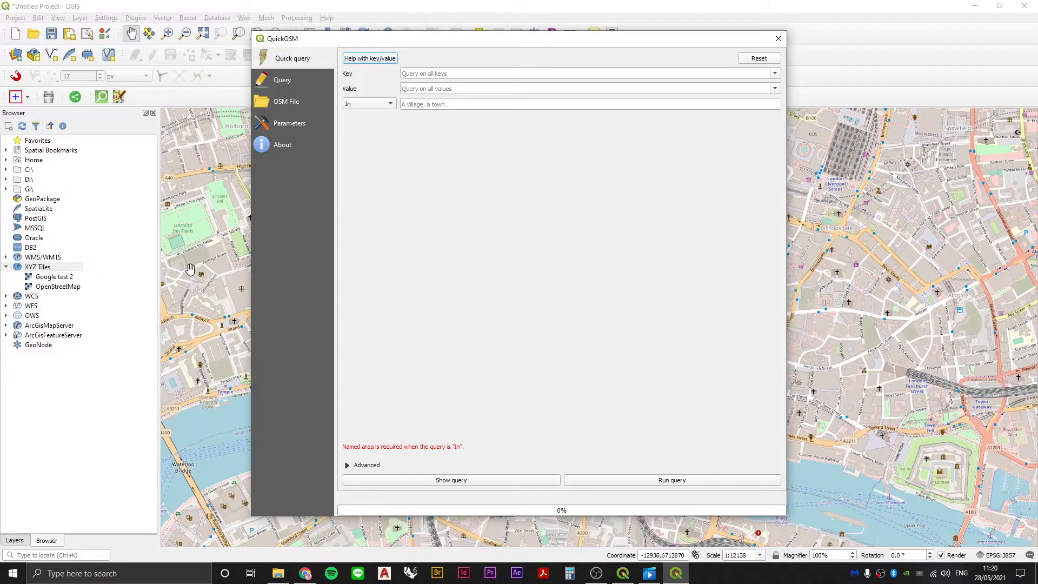
{"action": "mouse_move", "coordinate": [209, 195]}
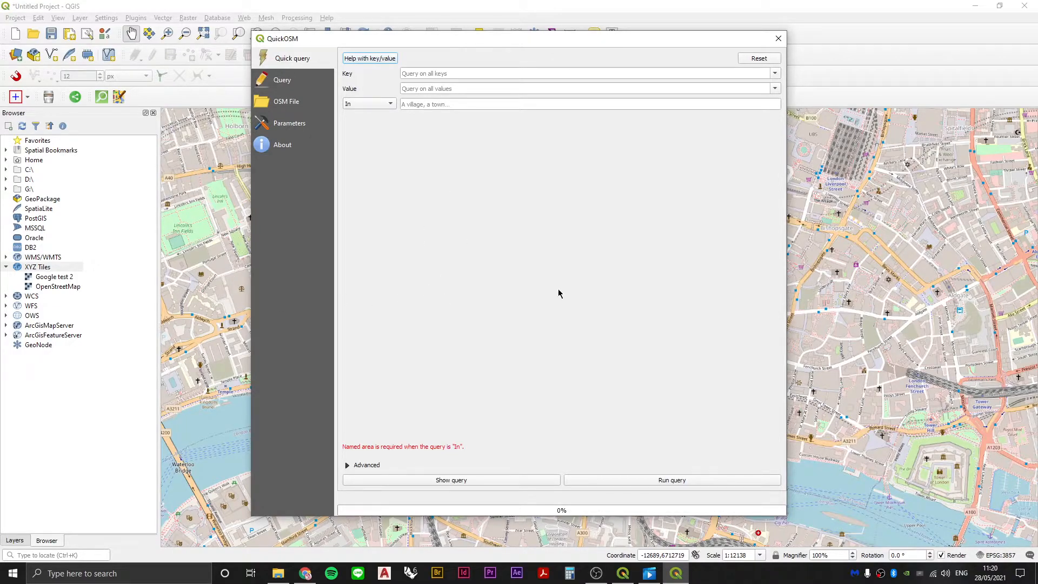
{"action": "mouse_move", "coordinate": [431, 296]}
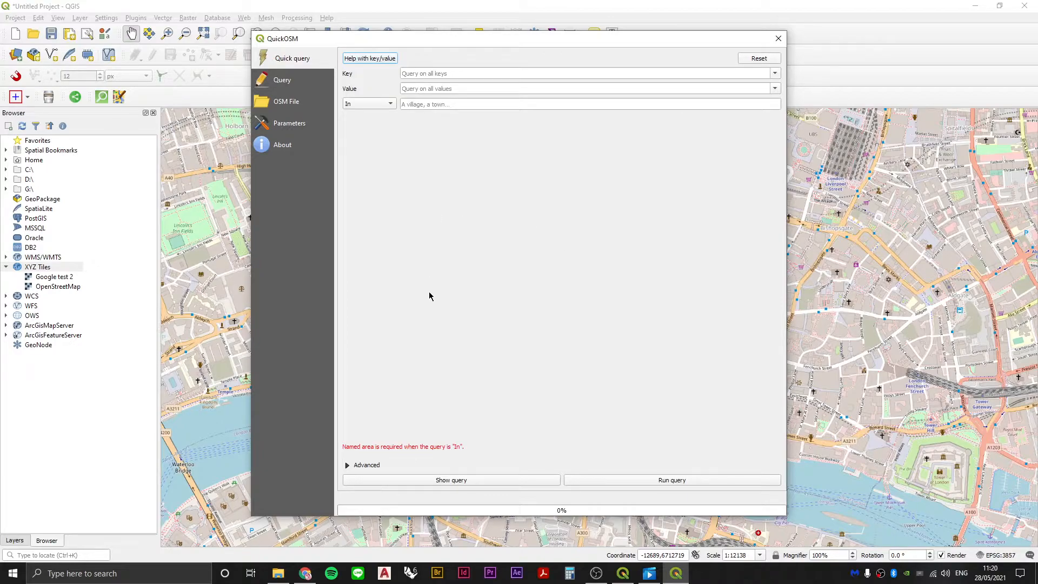
{"action": "mouse_move", "coordinate": [514, 199]}
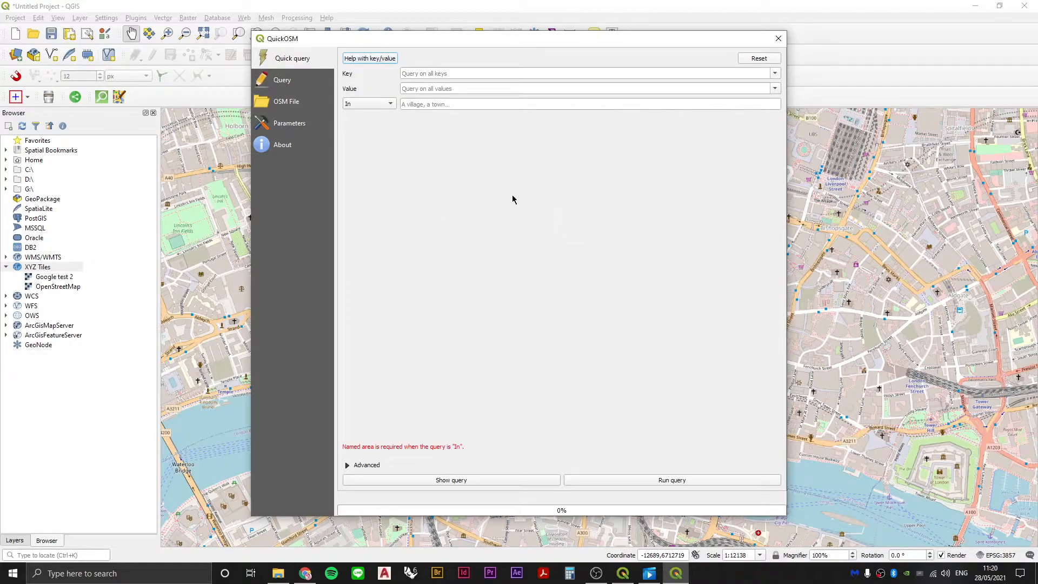
{"action": "mouse_move", "coordinate": [428, 237]}
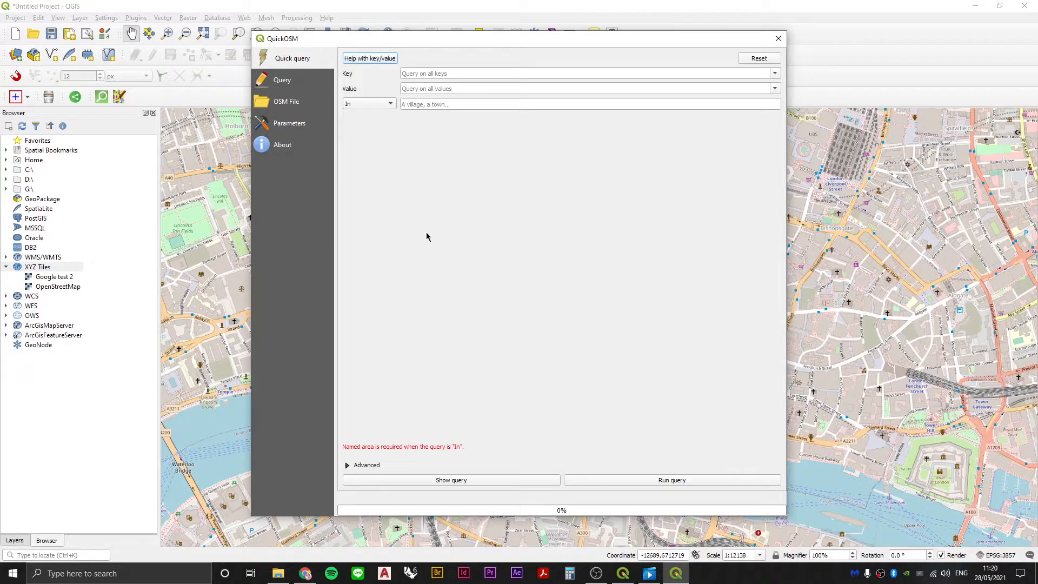
{"action": "mouse_move", "coordinate": [504, 305]}
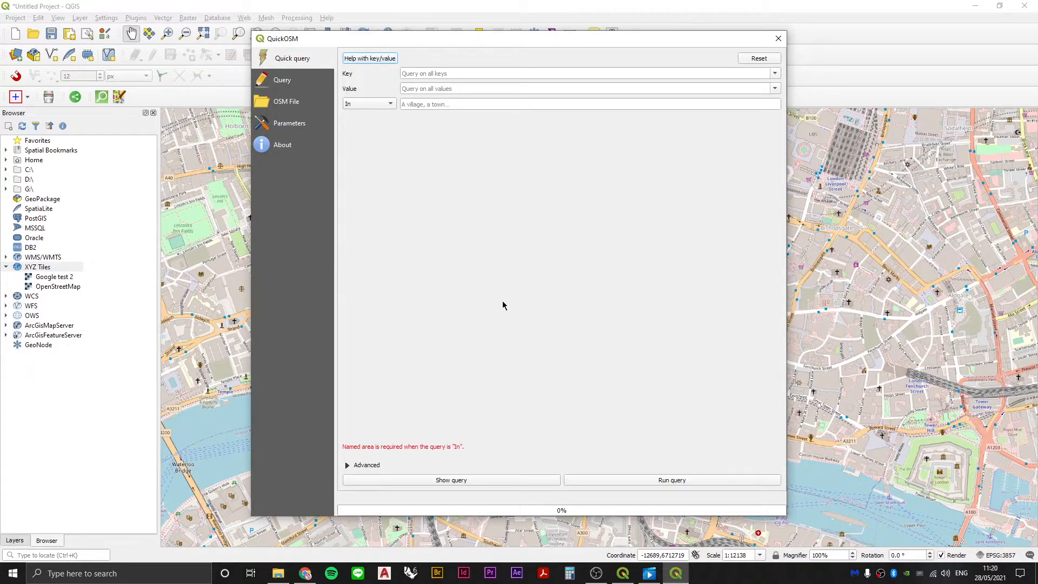
{"action": "mouse_move", "coordinate": [430, 194]}
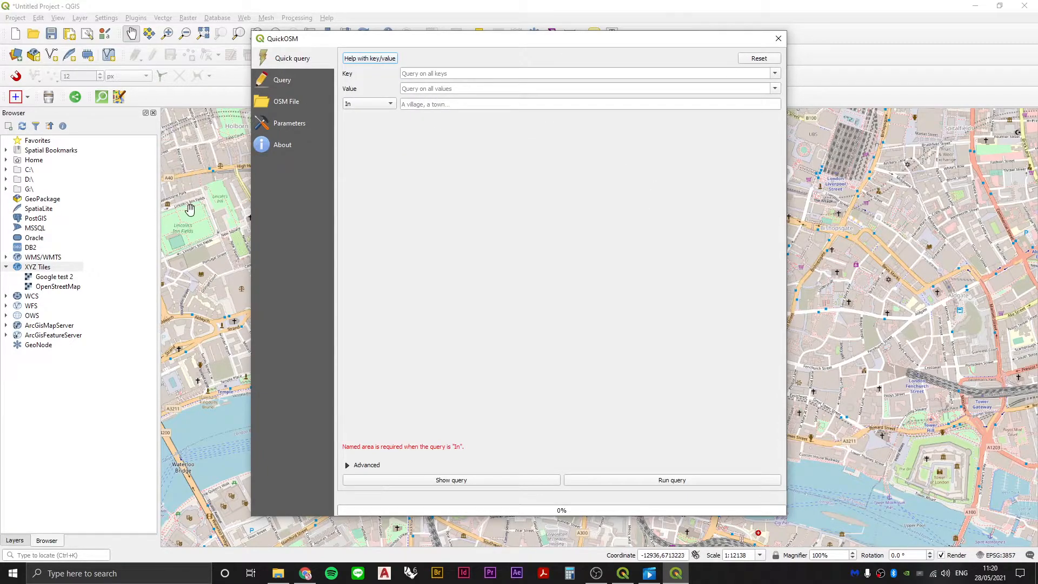
{"action": "mouse_move", "coordinate": [222, 206]}
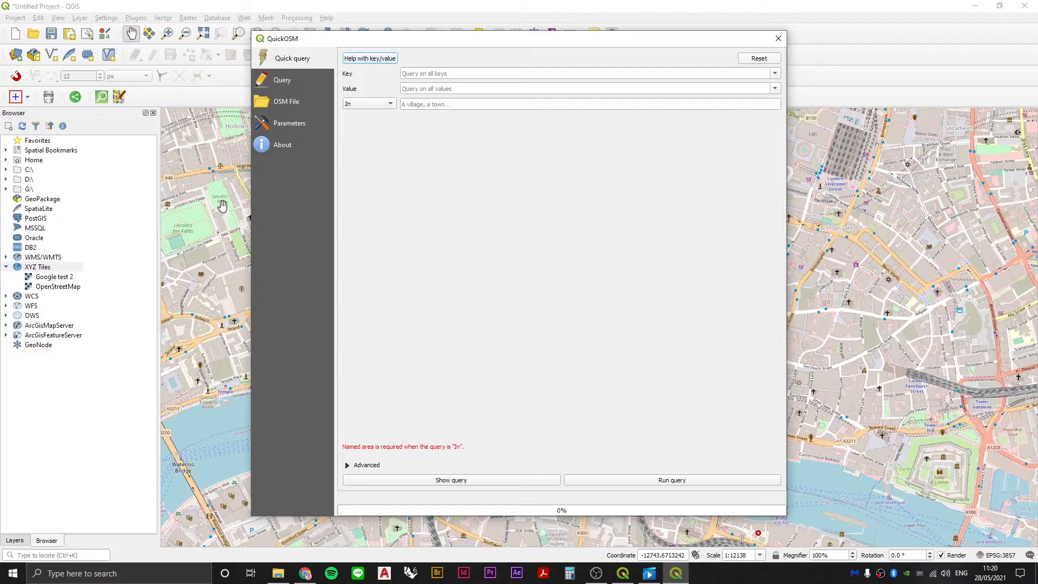
{"action": "mouse_move", "coordinate": [345, 75]}
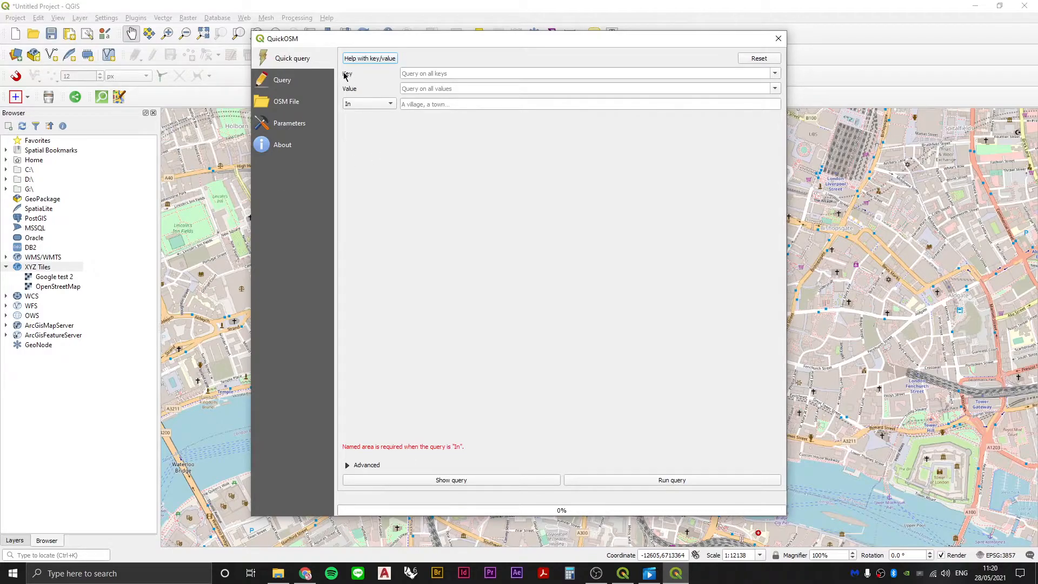
Set the QuickOSM query key to 'building'.
{"action": "left_click", "coordinate": [774, 72]}
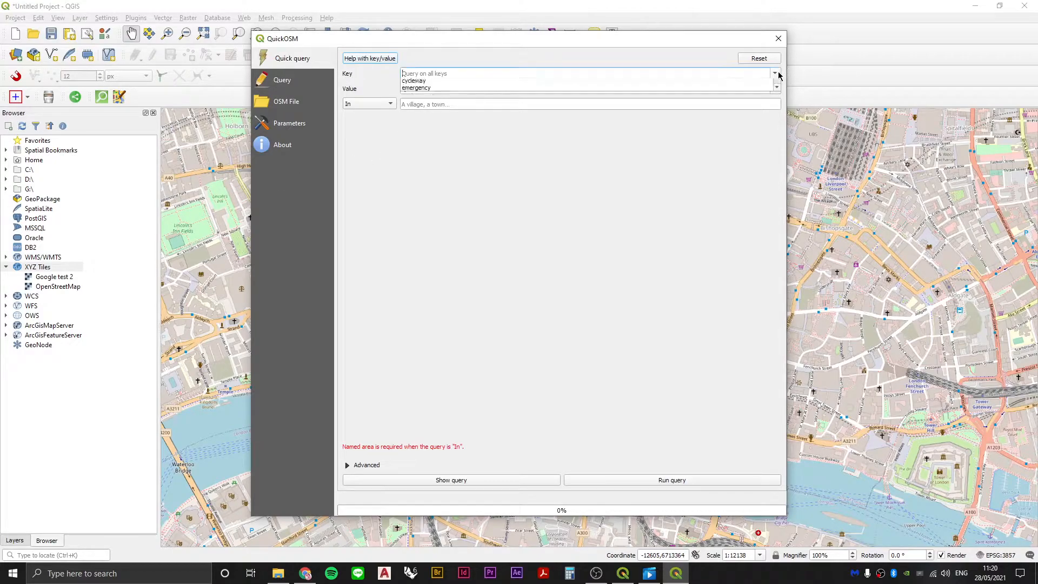
{"action": "left_click", "coordinate": [774, 74]}
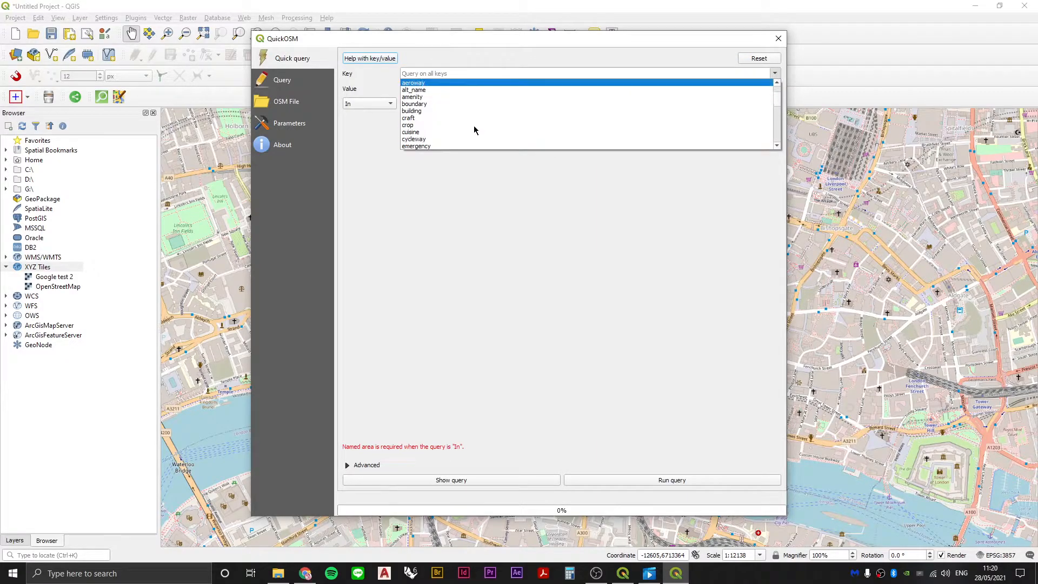
{"action": "left_click", "coordinate": [411, 110]}
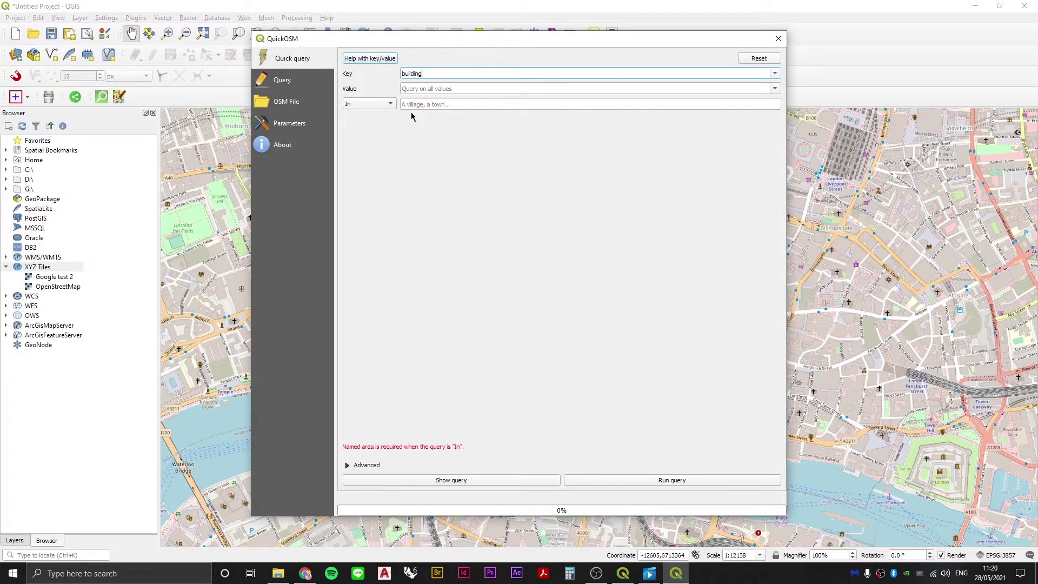
{"action": "mouse_move", "coordinate": [307, 154]}
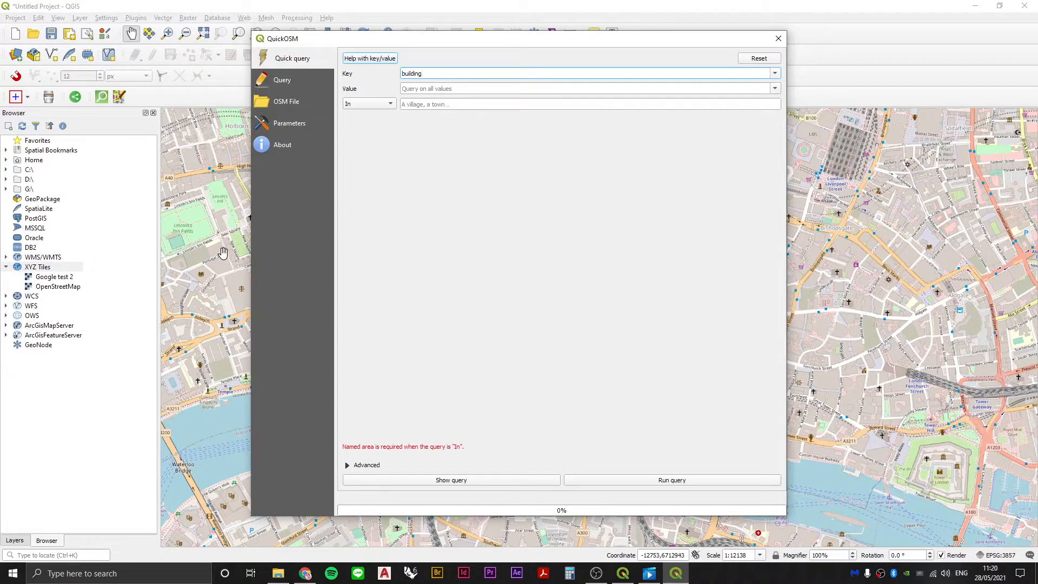
{"action": "mouse_move", "coordinate": [223, 235]}
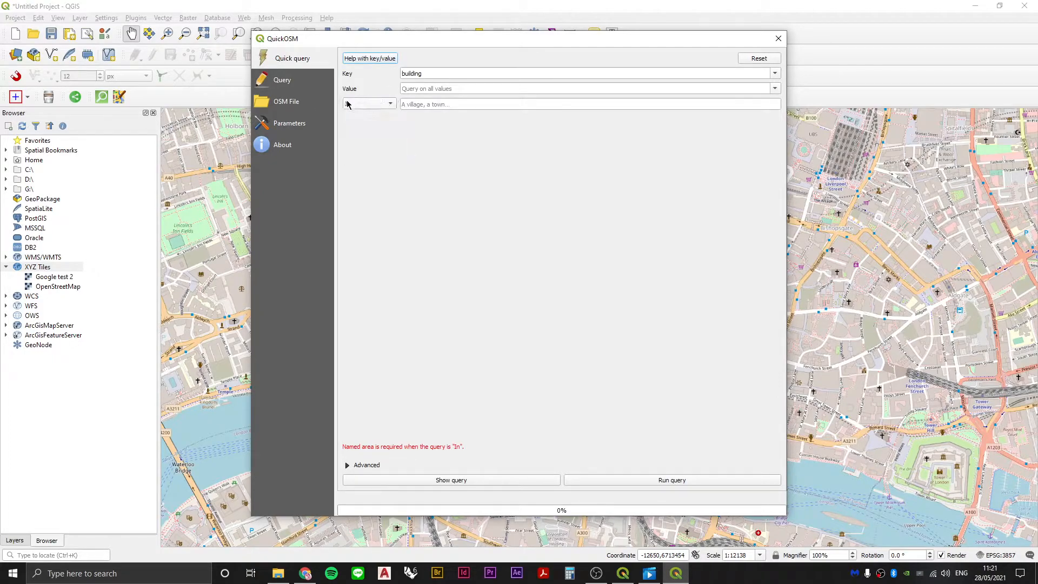
Change the query area from a named place to Canvas Extent.
{"action": "left_click", "coordinate": [389, 104]}
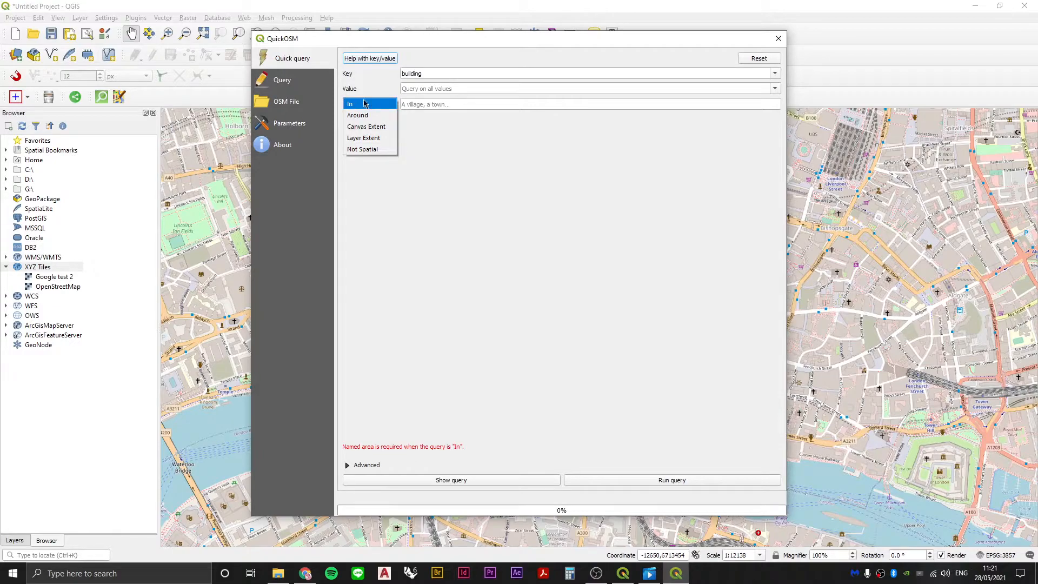
{"action": "left_click", "coordinate": [359, 104]}
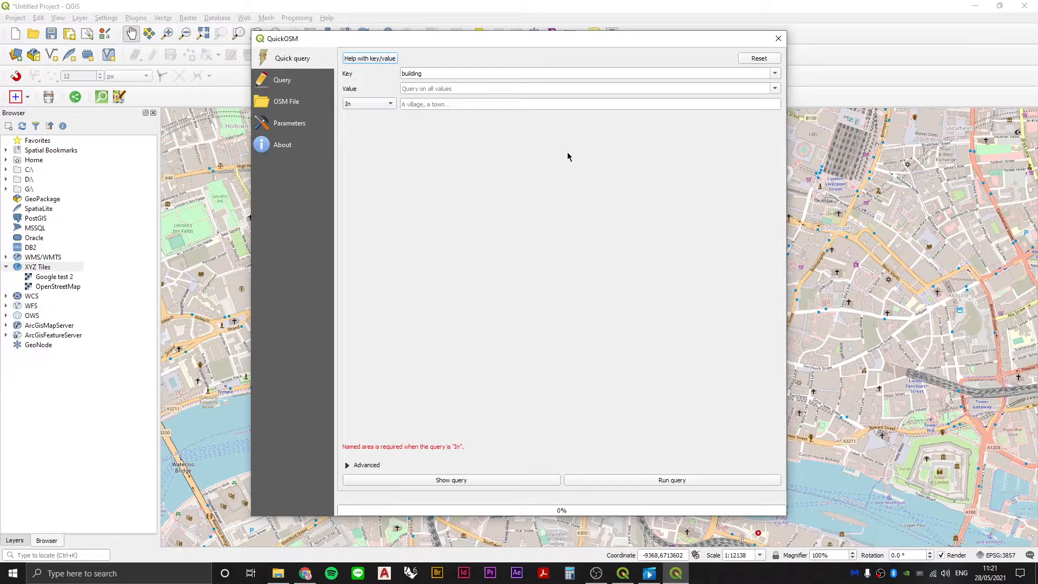
{"action": "mouse_move", "coordinate": [259, 231]}
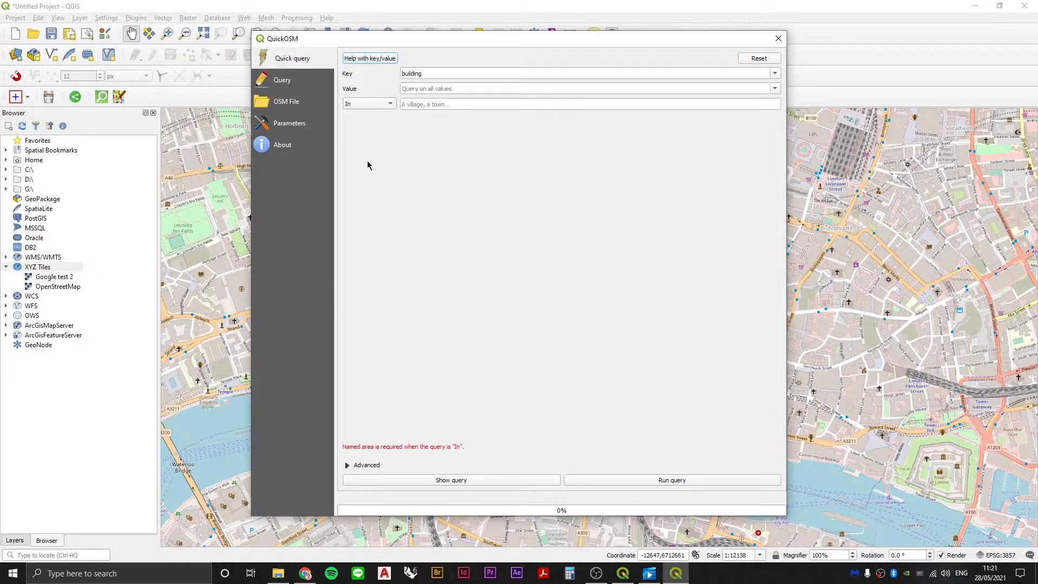
{"action": "left_click", "coordinate": [368, 104]}
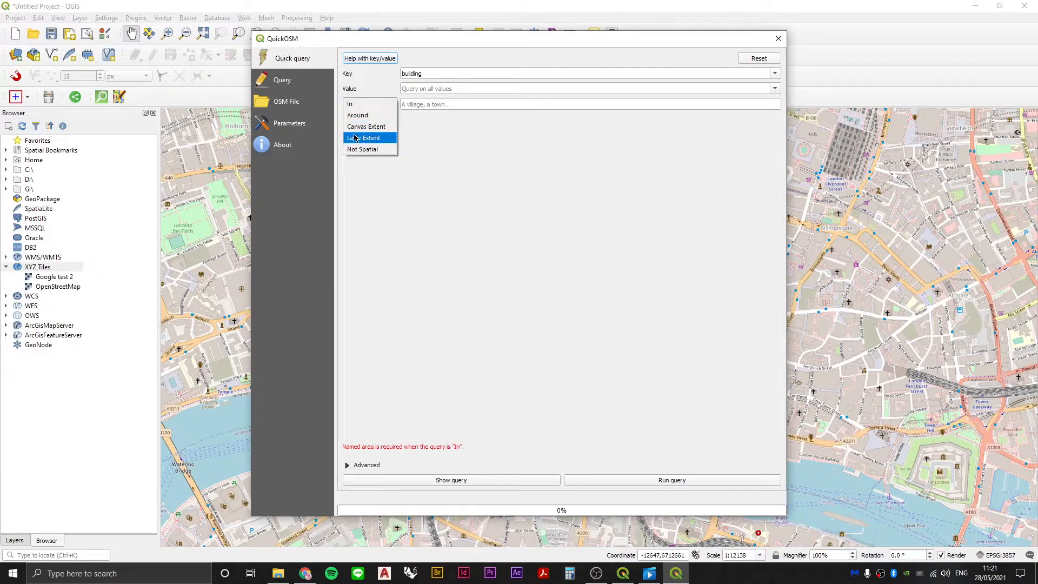
{"action": "left_click", "coordinate": [366, 126]}
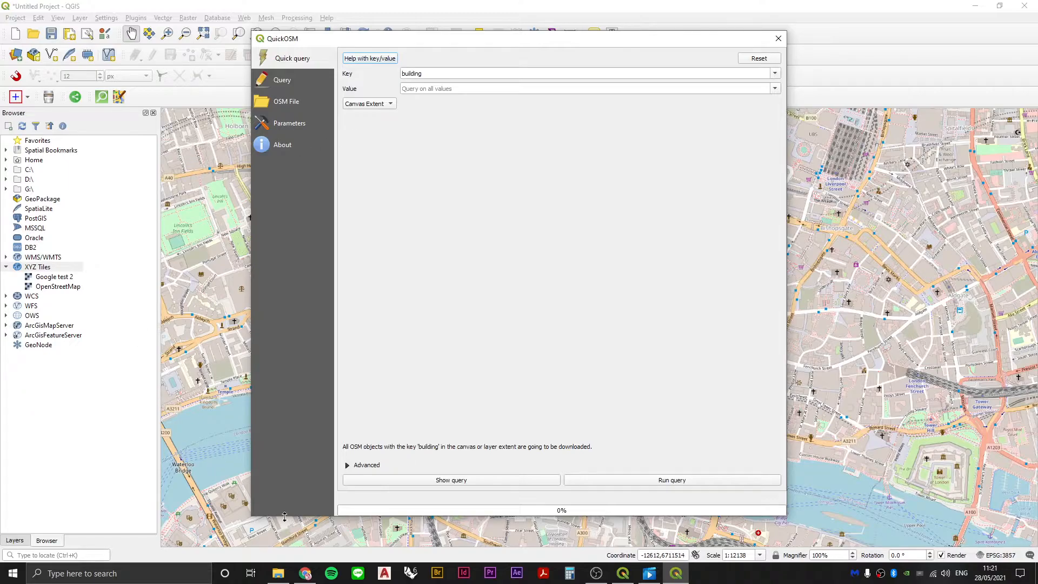
{"action": "mouse_move", "coordinate": [858, 183]}
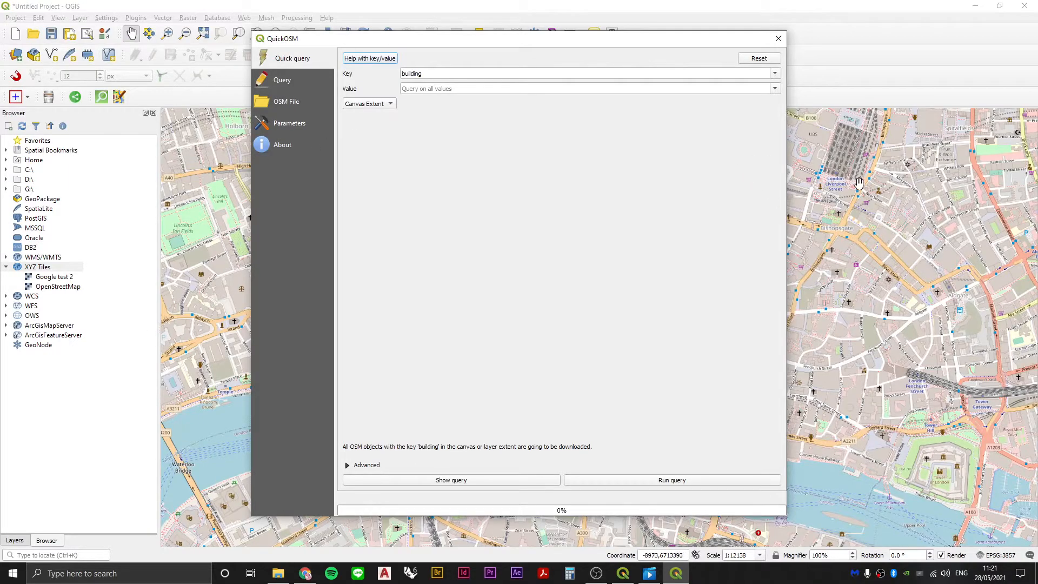
Pan the map canvas to frame the City of London riverside more tightly.
{"action": "left_click", "coordinate": [779, 38]}
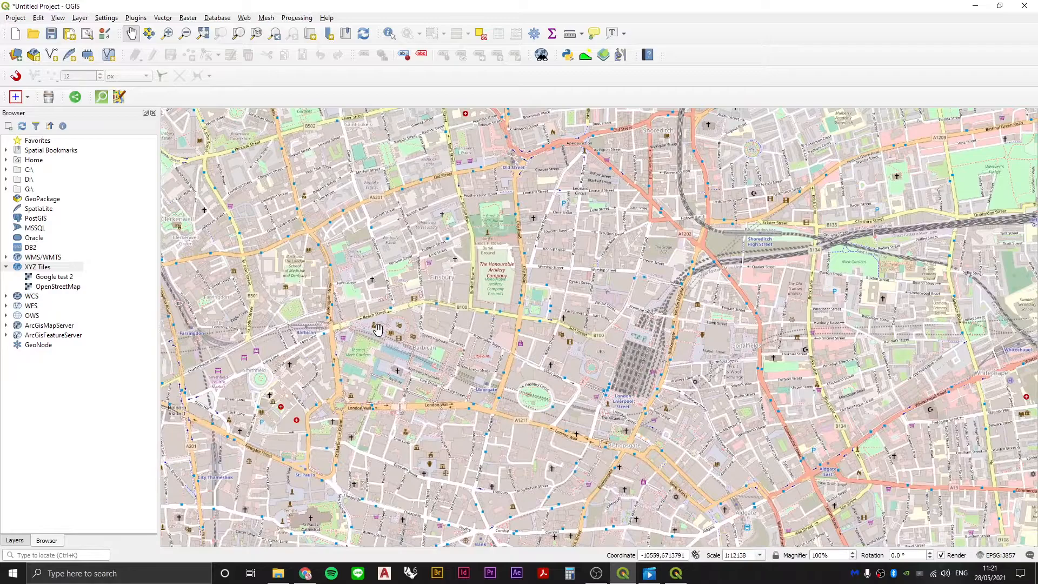
{"action": "left_click_drag", "start_coordinate": [377, 329], "coordinate": [520, 359]}
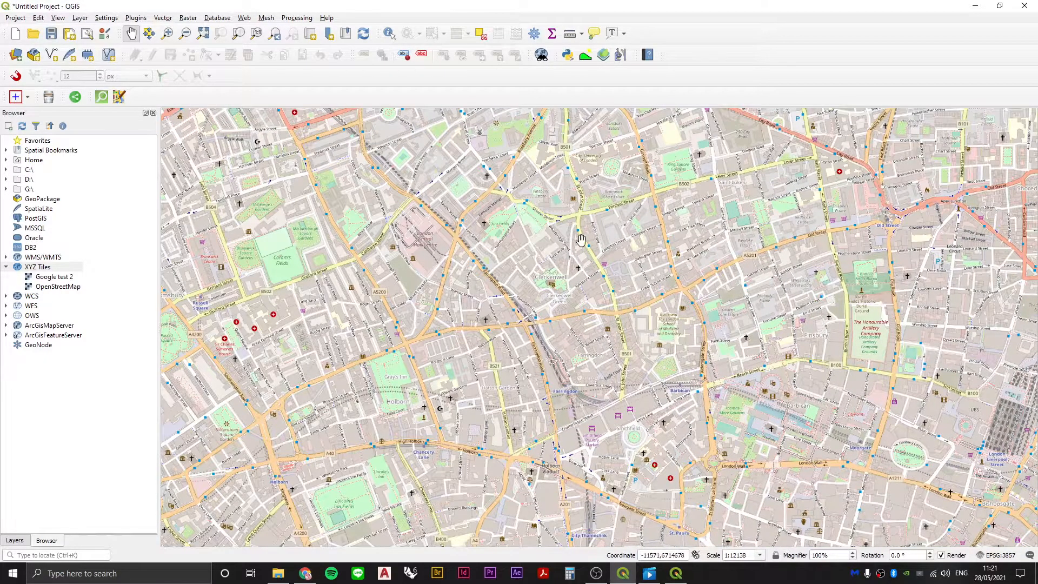
{"action": "left_click_drag", "start_coordinate": [582, 239], "coordinate": [588, 390]}
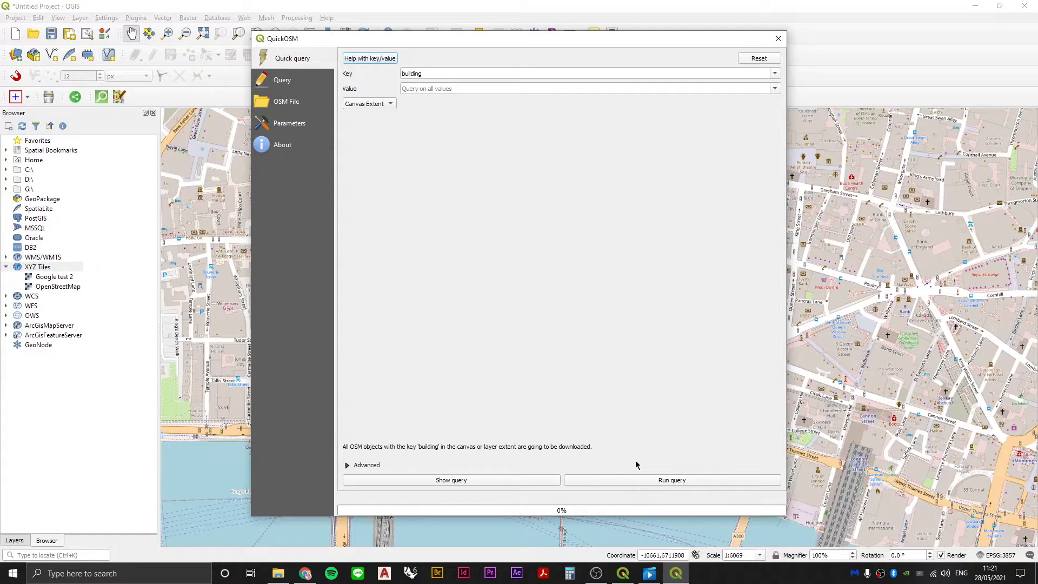
Run the building query, adding three building layers, then return to the Layers panel.
{"action": "left_click", "coordinate": [671, 480]}
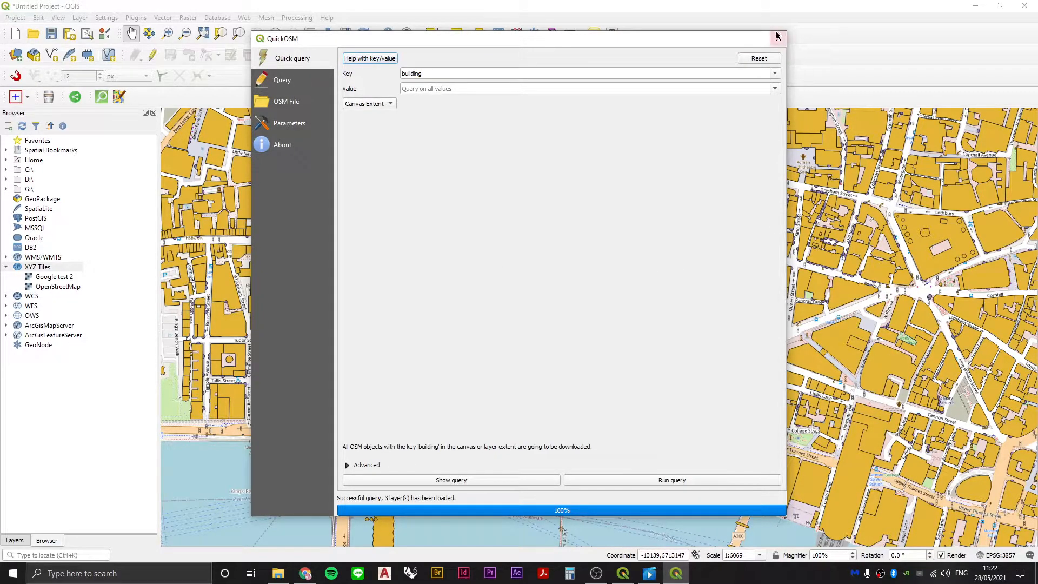
{"action": "left_click", "coordinate": [777, 35]}
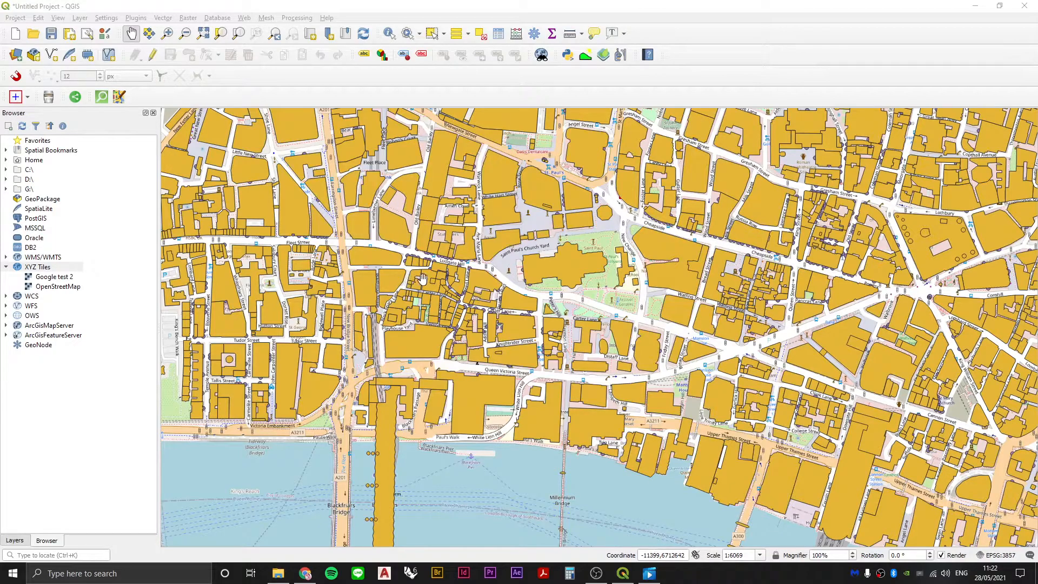
{"action": "left_click", "coordinate": [15, 541]}
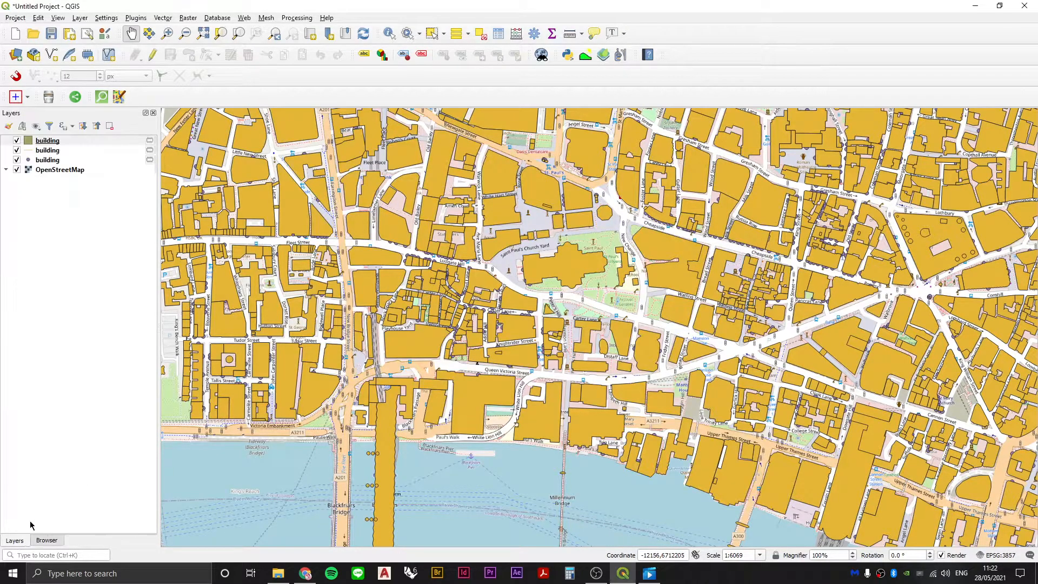
Remove the two extra 'building' layers, keeping only the polygon footprints.
{"action": "left_click", "coordinate": [48, 140]}
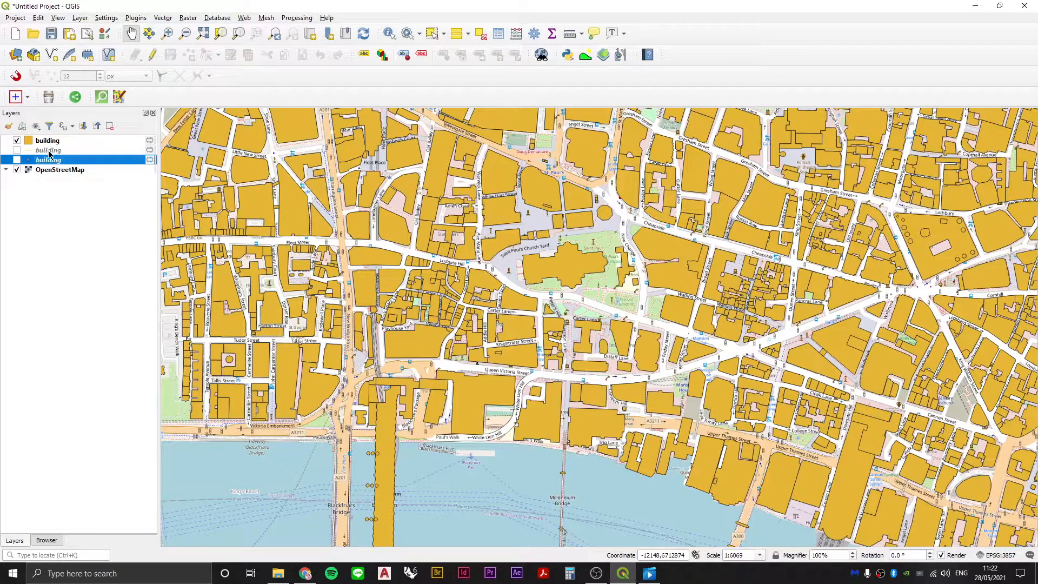
{"action": "right_click", "coordinate": [48, 159]}
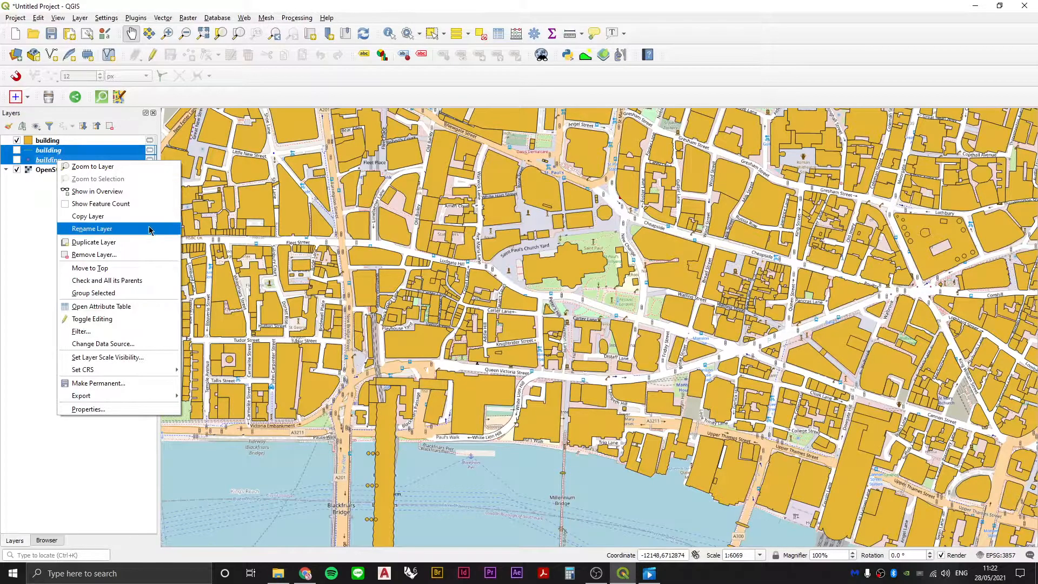
{"action": "left_click", "coordinate": [93, 254]}
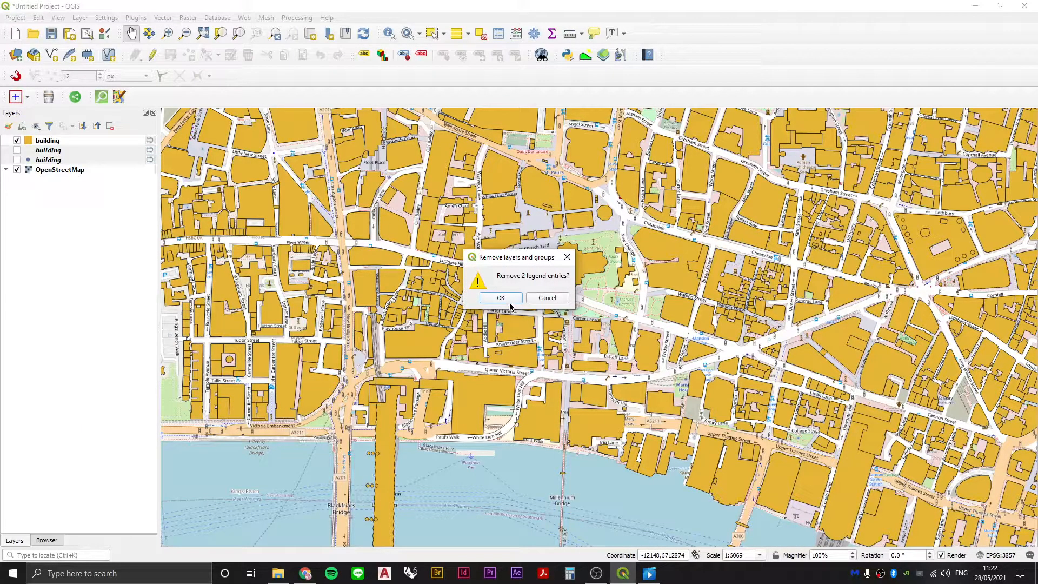
{"action": "left_click", "coordinate": [499, 298]}
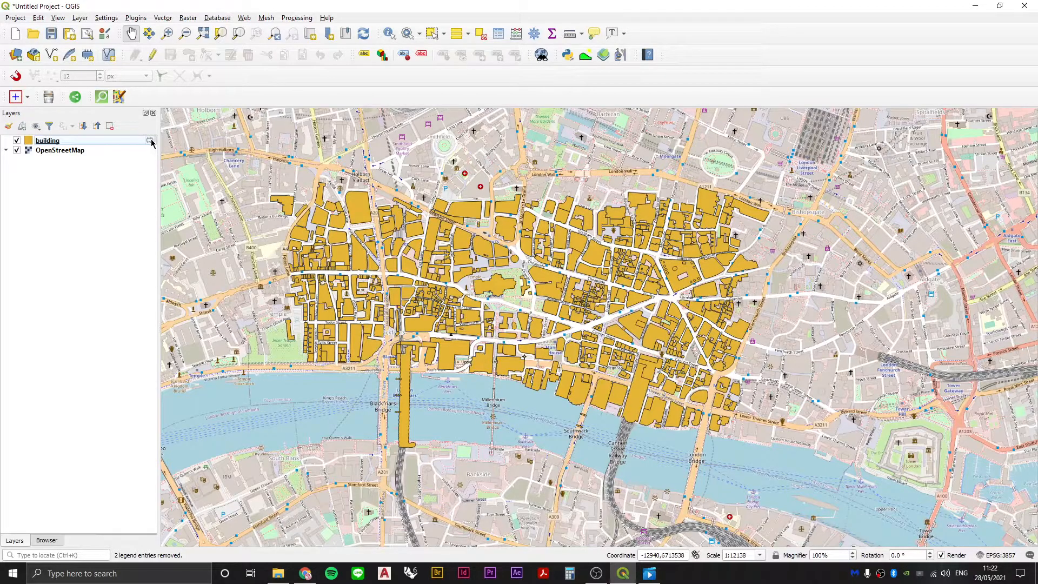
Save the project as 201107_GIS-Studio2, cancelling the Save Scratch Layer dialog.
{"action": "left_click", "coordinate": [47, 139]}
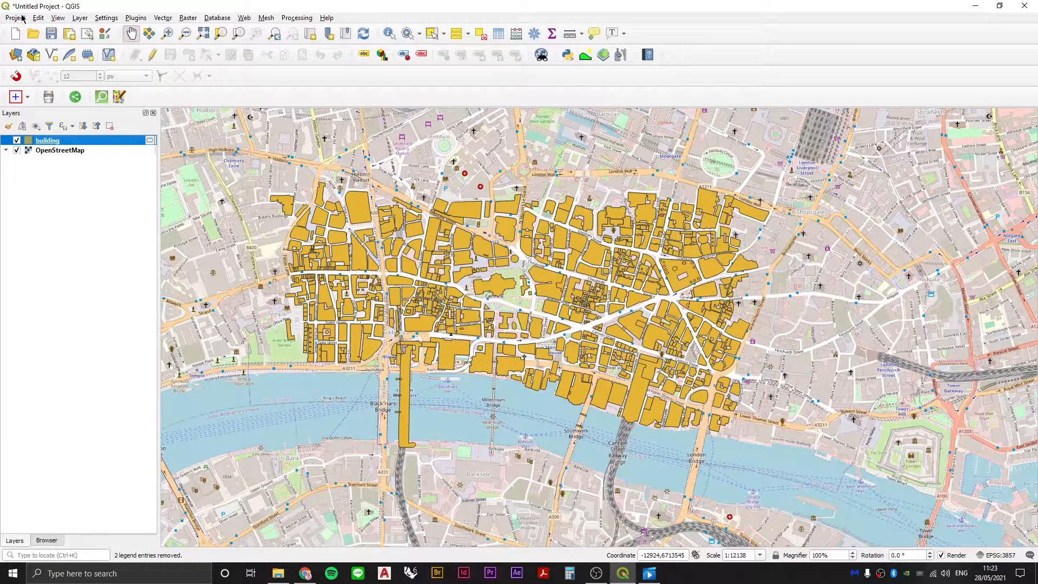
{"action": "left_click", "coordinate": [47, 34]}
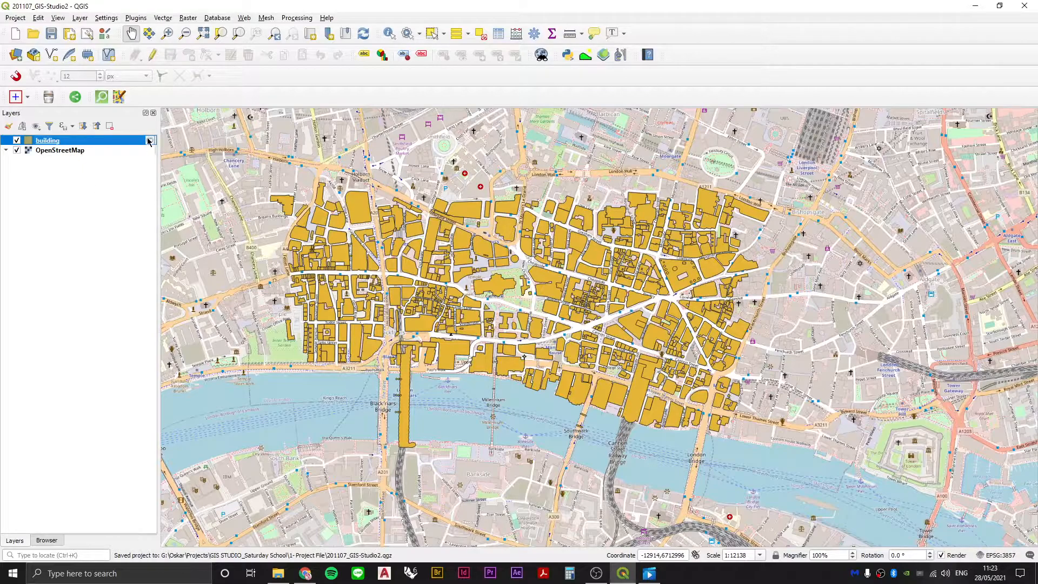
{"action": "mouse_move", "coordinate": [147, 140]}
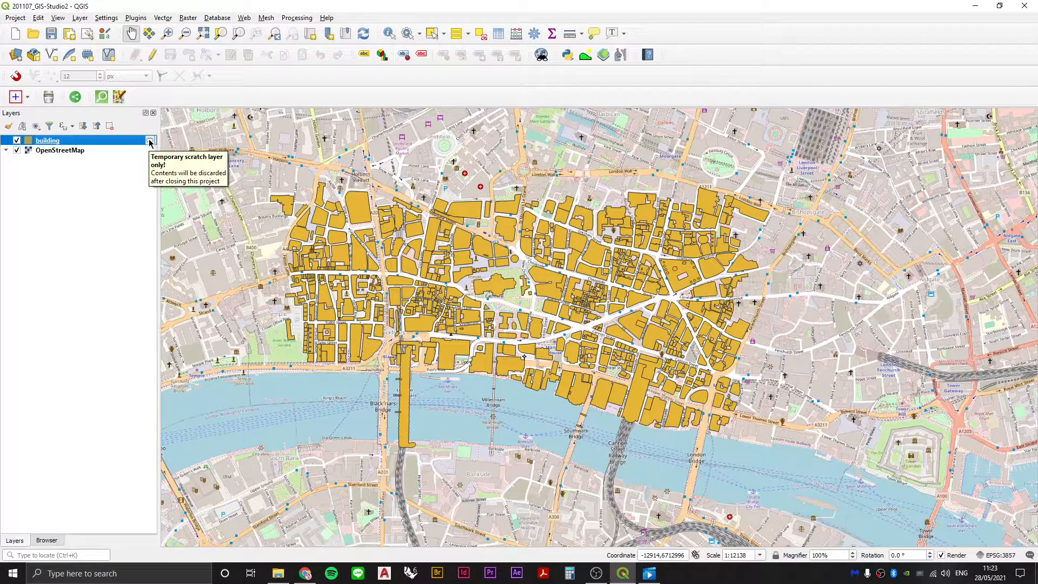
{"action": "left_click", "coordinate": [149, 140]}
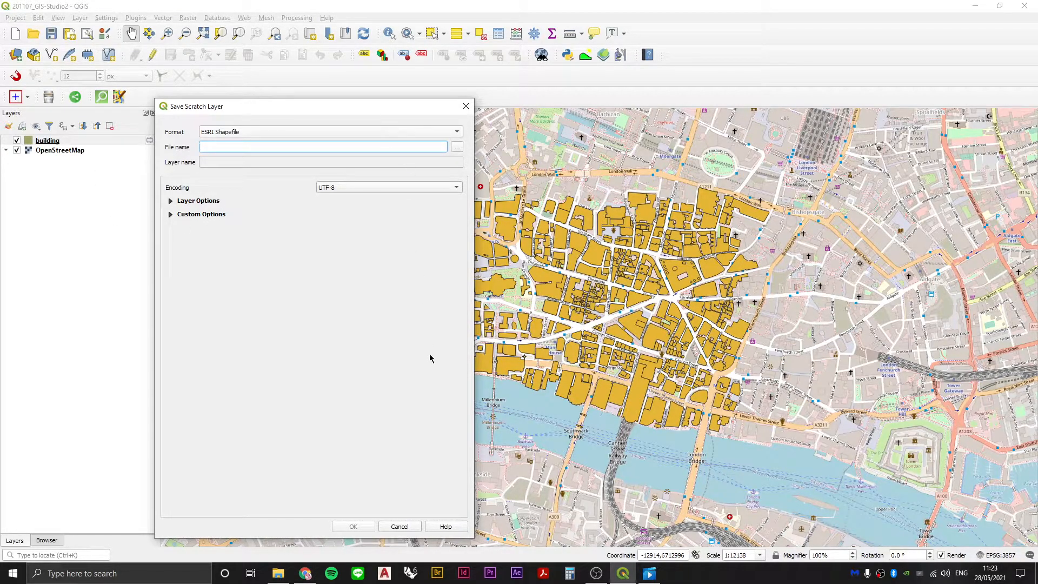
{"action": "left_click", "coordinate": [400, 525]}
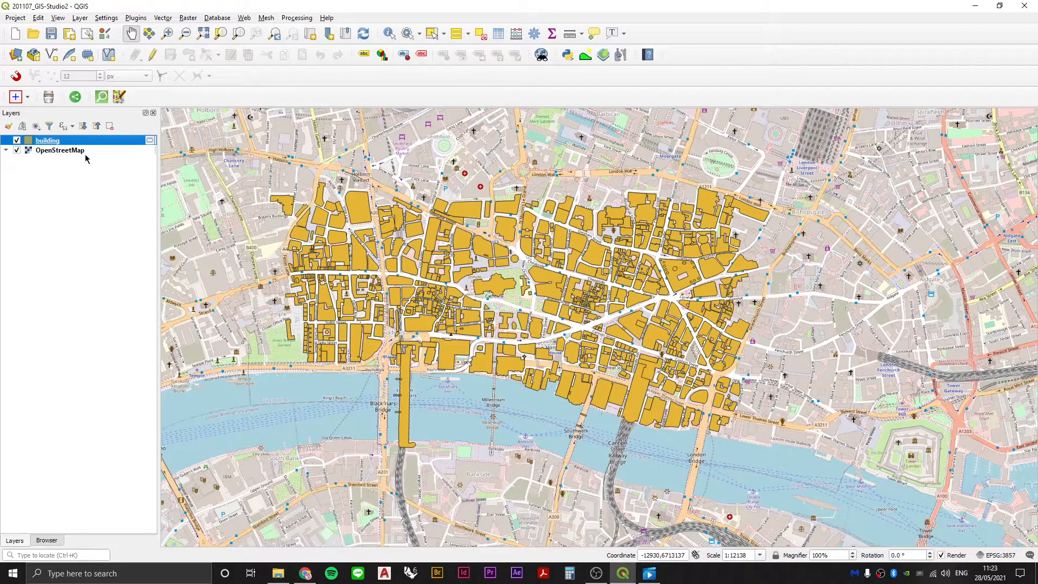
{"action": "right_click", "coordinate": [45, 139]}
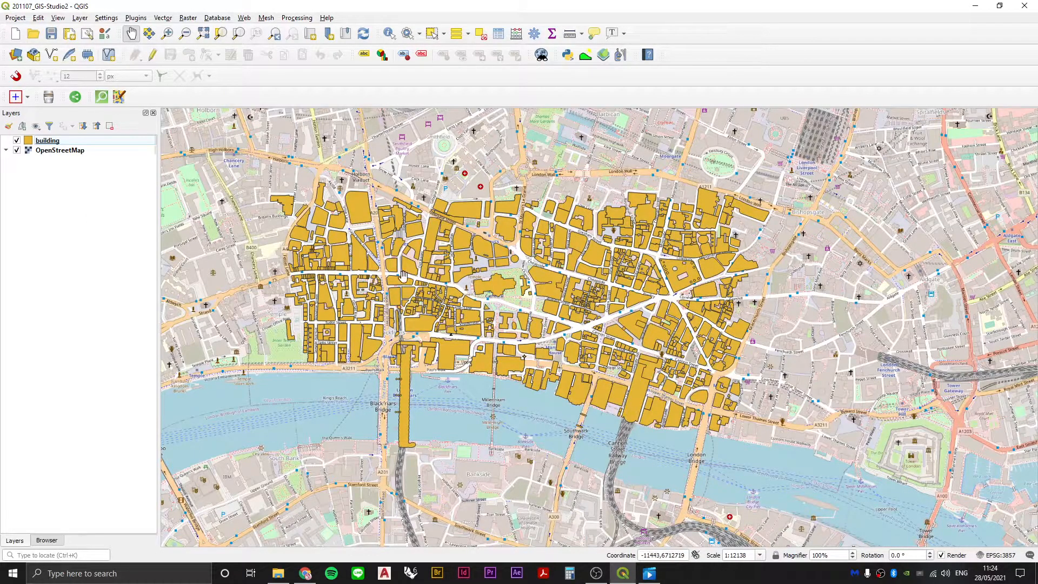
Hide the OpenStreetMap basemap and open the building layer's symbology properties.
{"action": "left_click", "coordinate": [16, 150]}
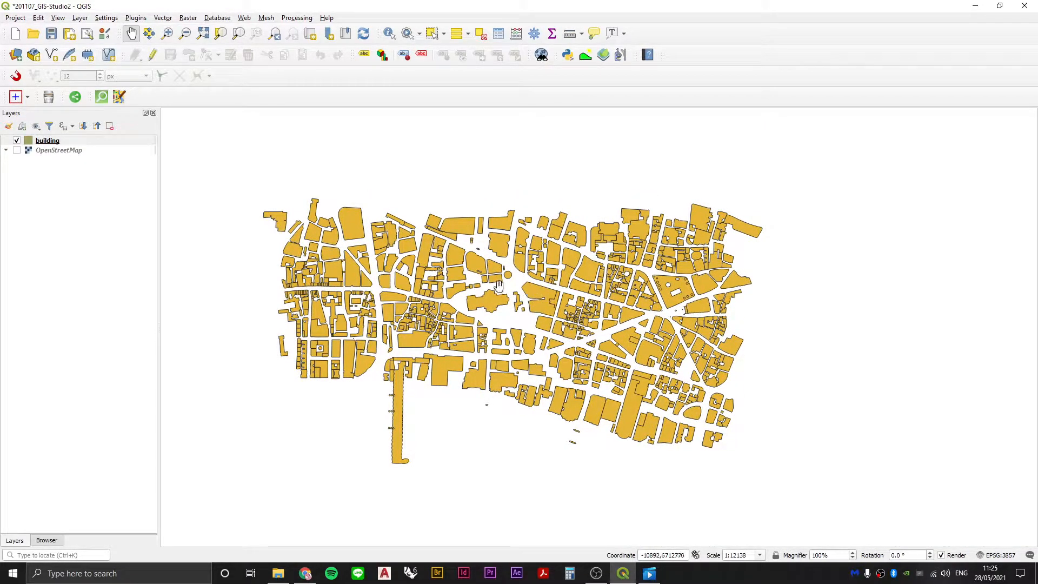
{"action": "right_click", "coordinate": [47, 140]}
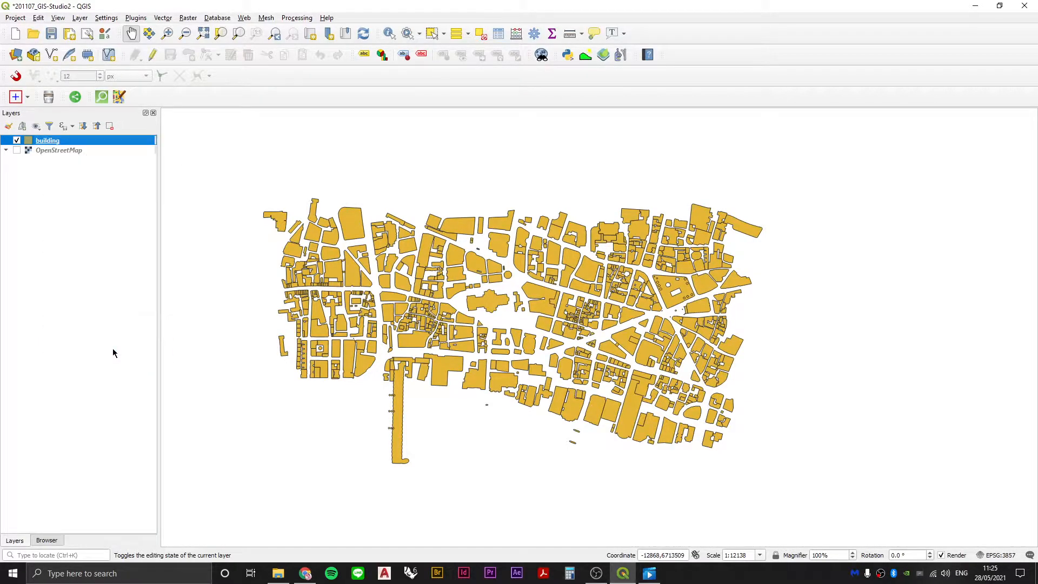
{"action": "double_click", "coordinate": [45, 140]}
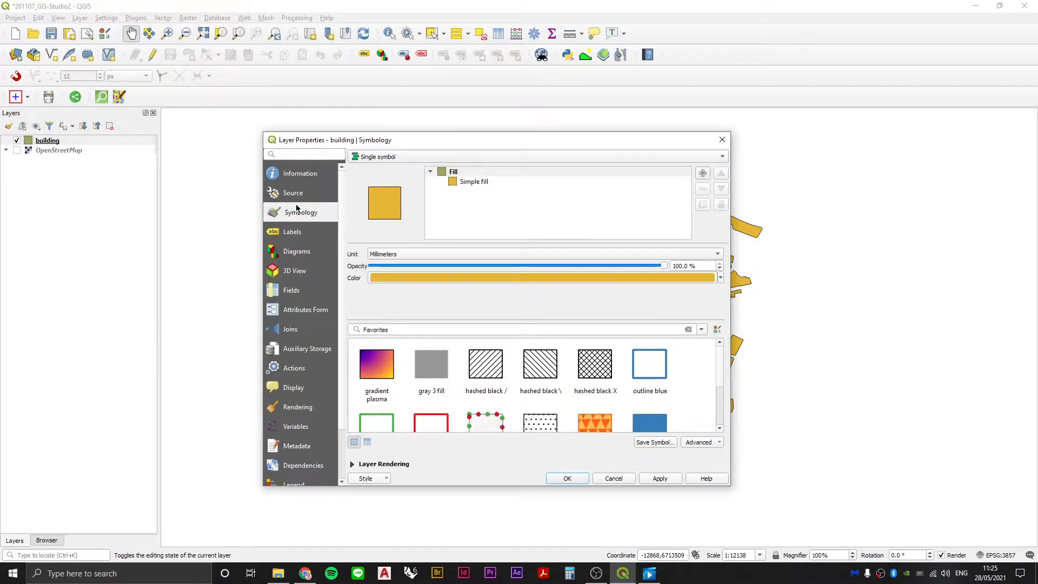
Give the building layer's Simple fill a solid black #000000 colour and apply it.
{"action": "left_click", "coordinate": [474, 182]}
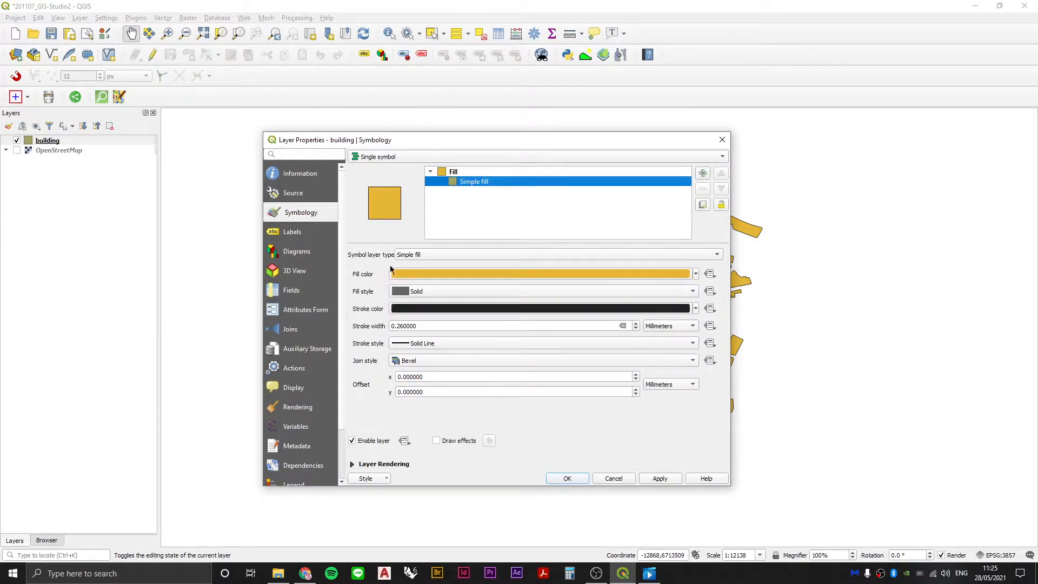
{"action": "left_click", "coordinate": [540, 273]}
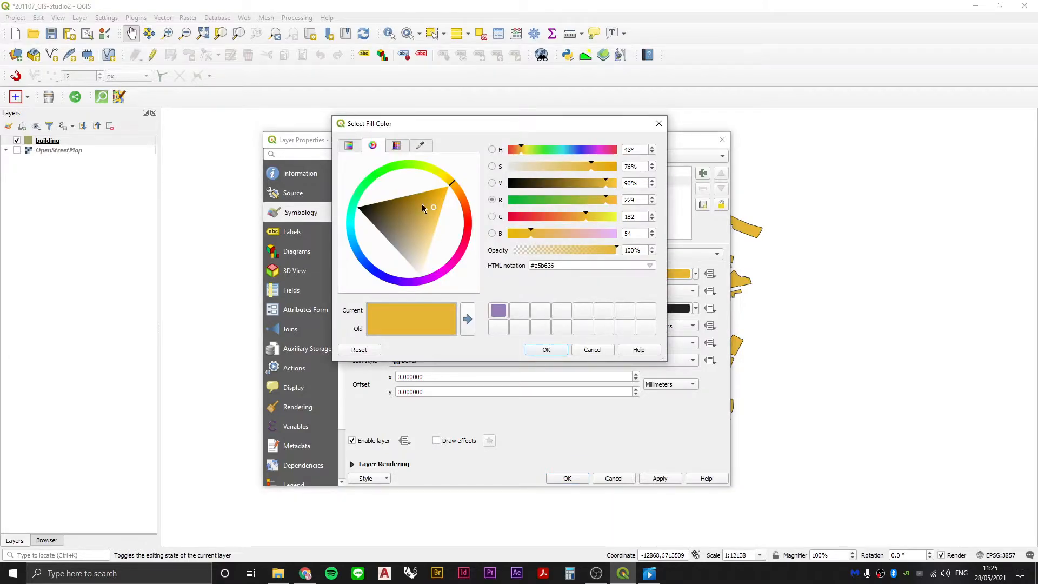
{"action": "left_click", "coordinate": [359, 209]}
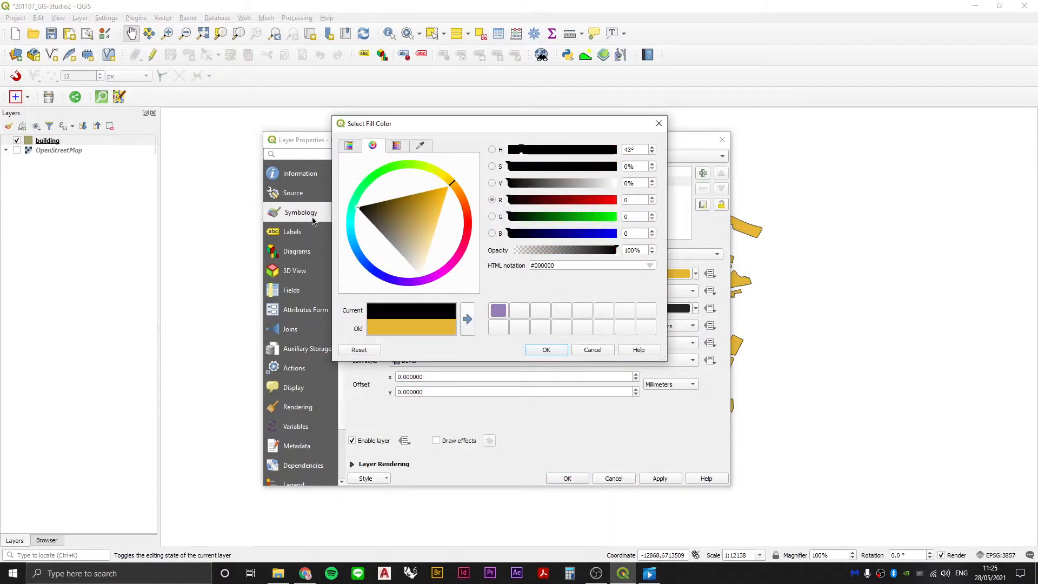
{"action": "left_click", "coordinate": [546, 350]}
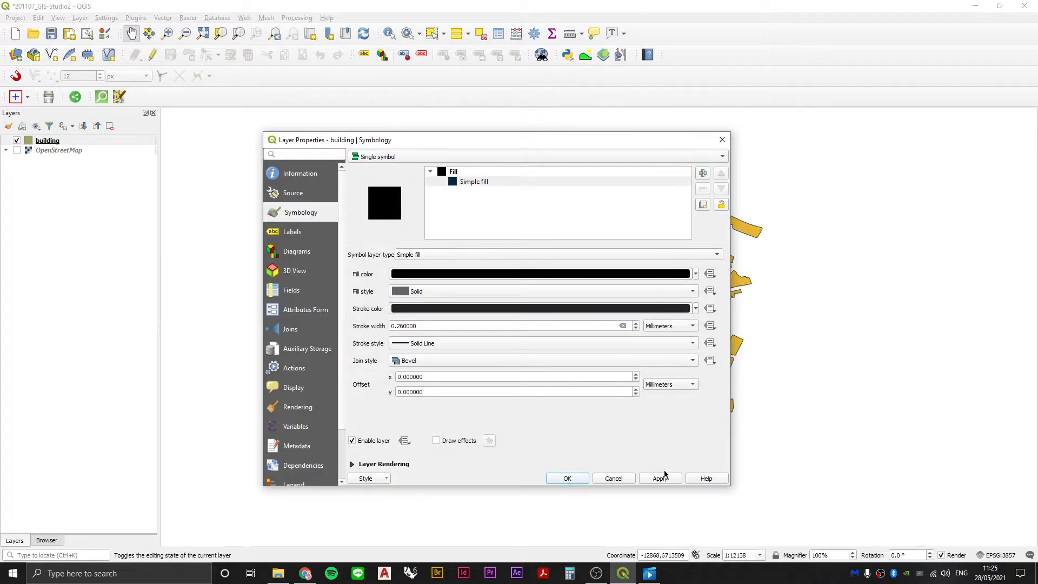
{"action": "left_click", "coordinate": [566, 478]}
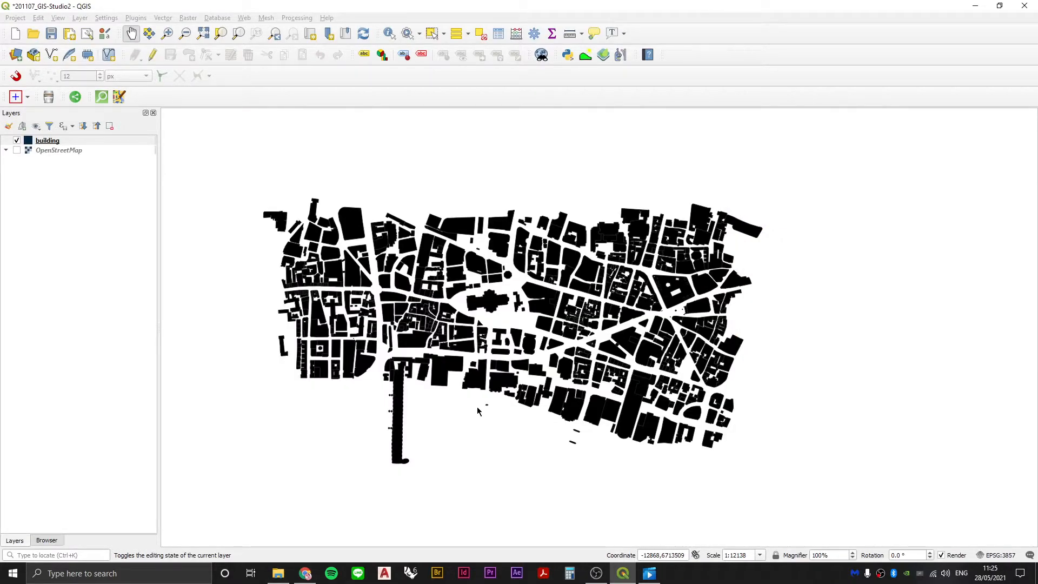
{"action": "left_click", "coordinate": [48, 140]}
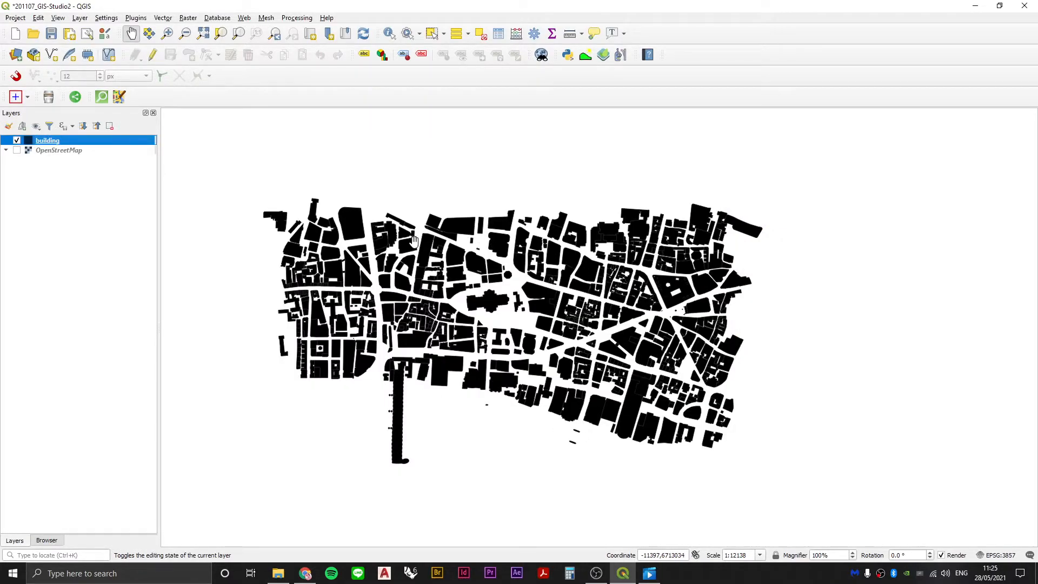